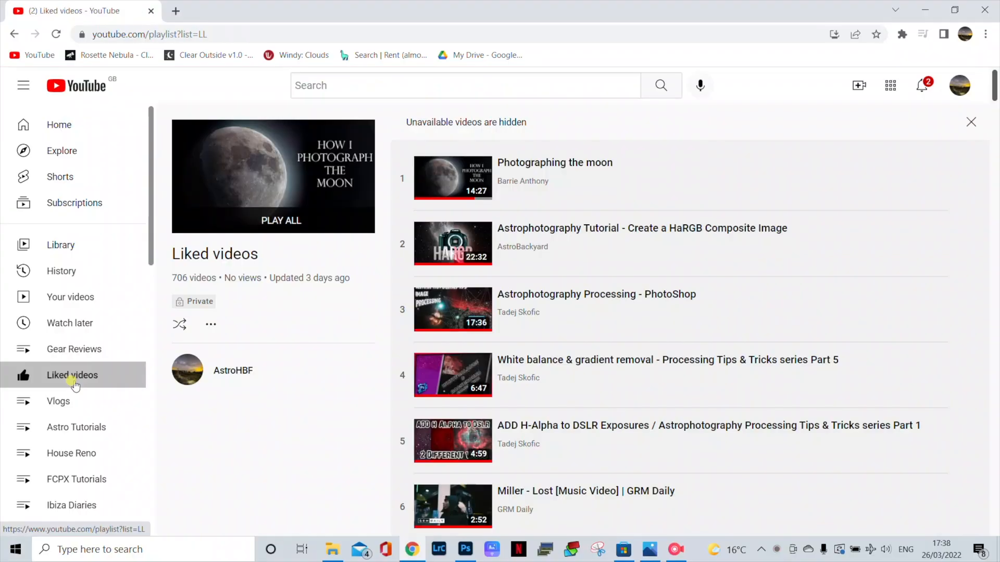
mouse_move(781, 295)
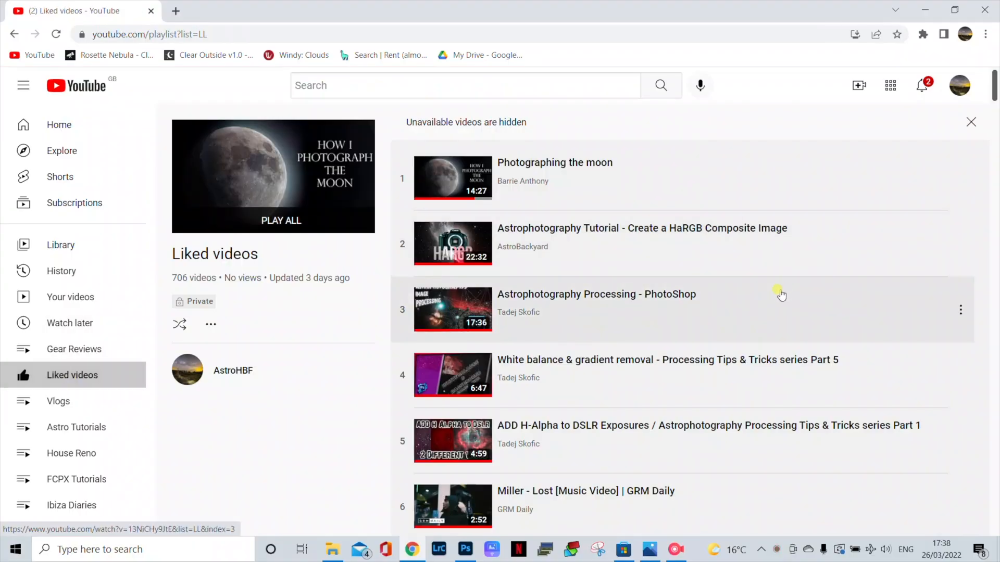
mouse_move(711, 271)
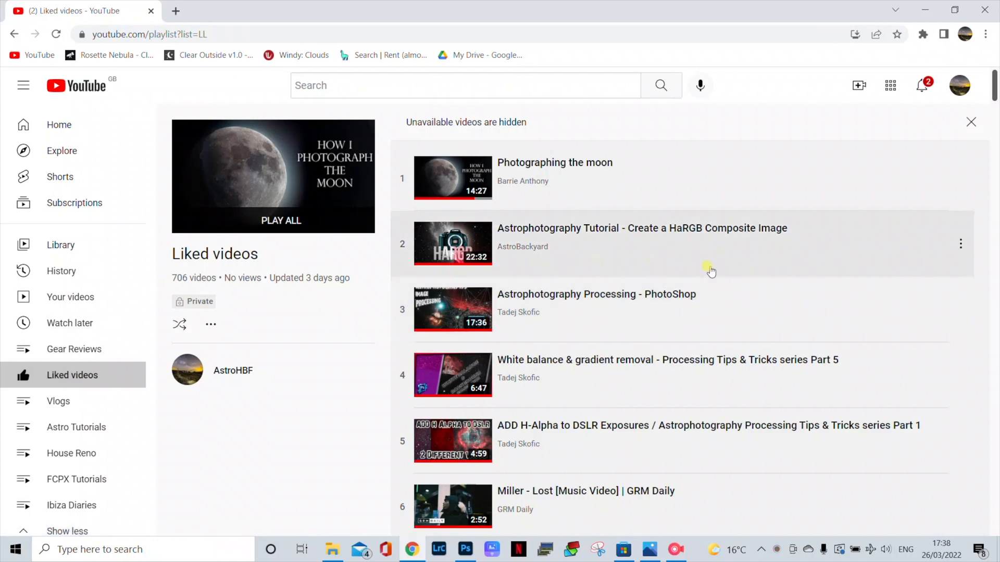
Step: Play 'Astrophotography Tutorial - Create a HaRGB Composite Image' from the Liked videos playlist
scroll(down, 3)
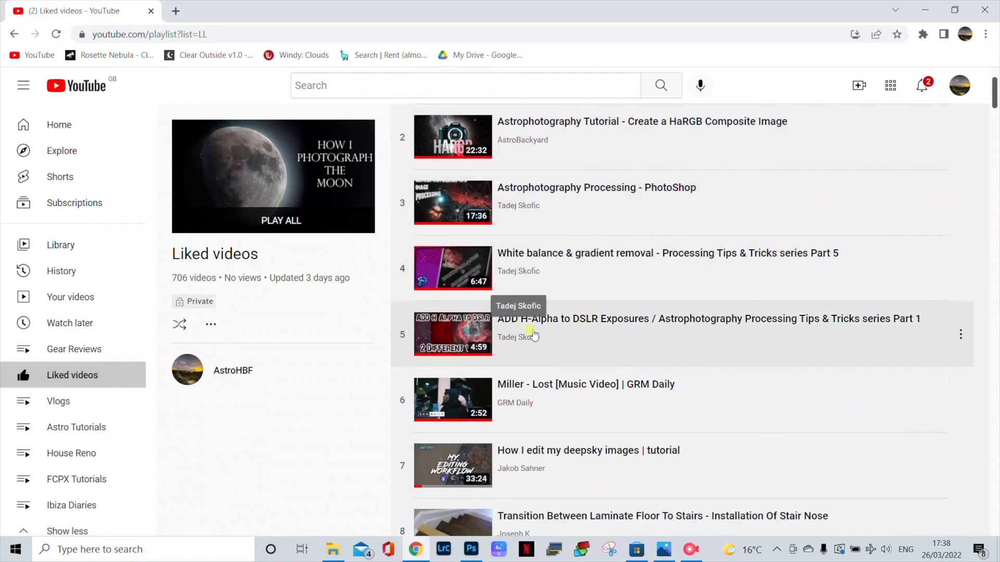
click(452, 335)
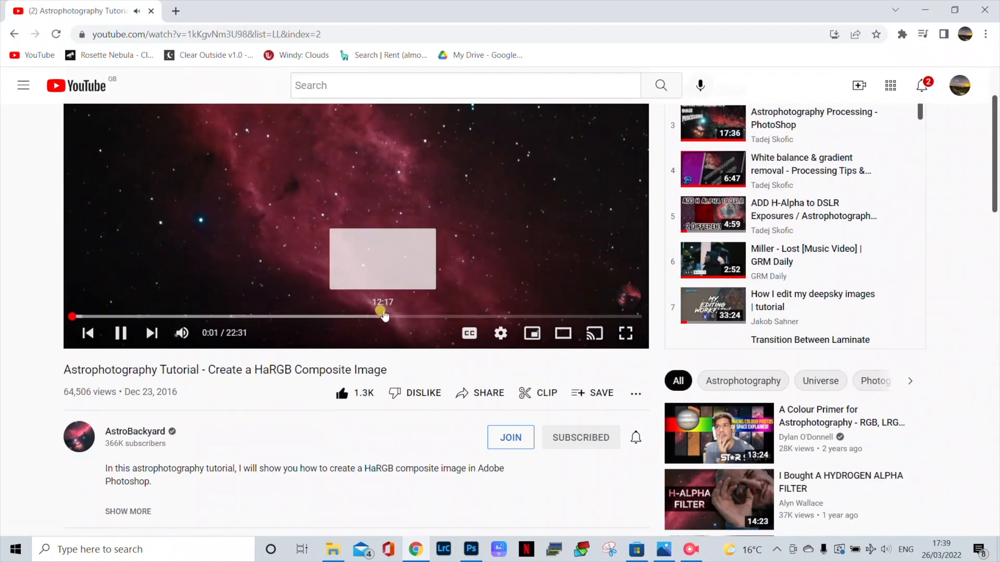
click(471, 549)
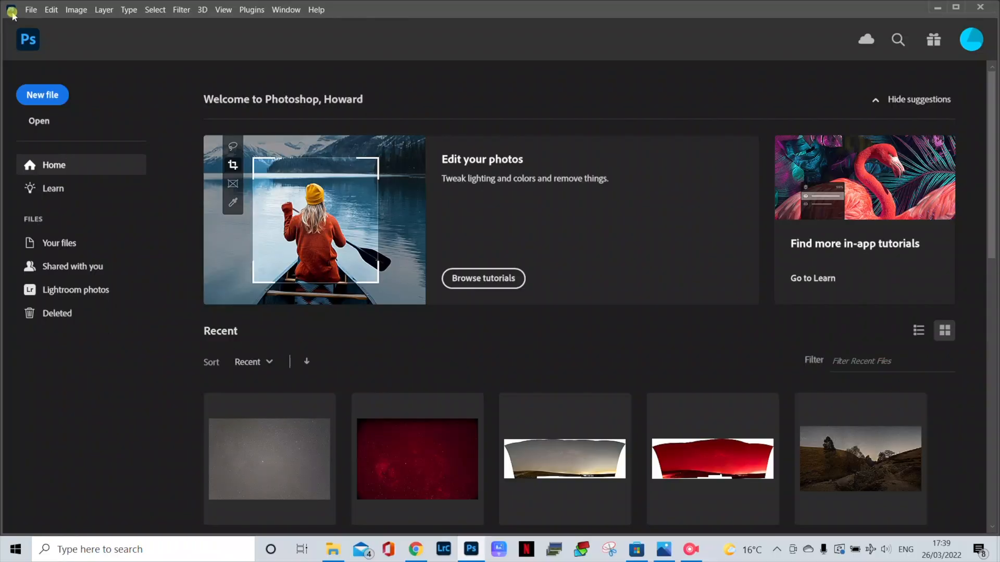
Step: Open the NAN and NAN Ha TIF files from the Desktop together
click(38, 120)
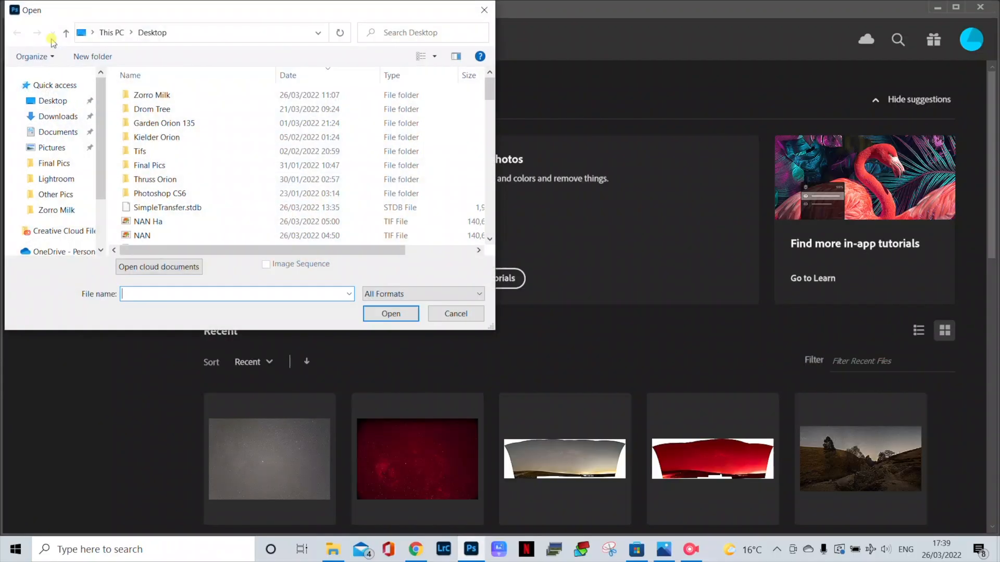
mouse_move(153, 222)
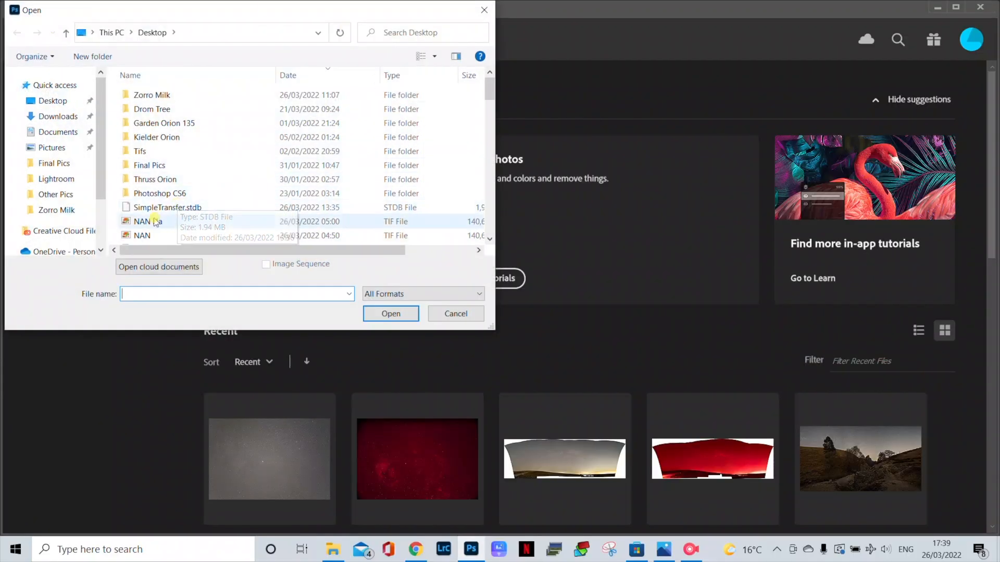
click(142, 235)
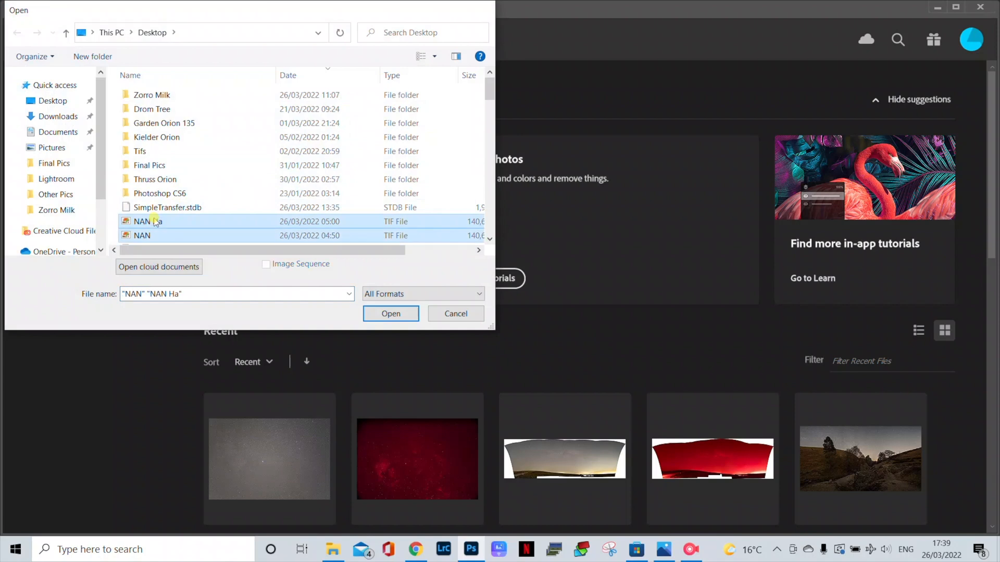
click(390, 313)
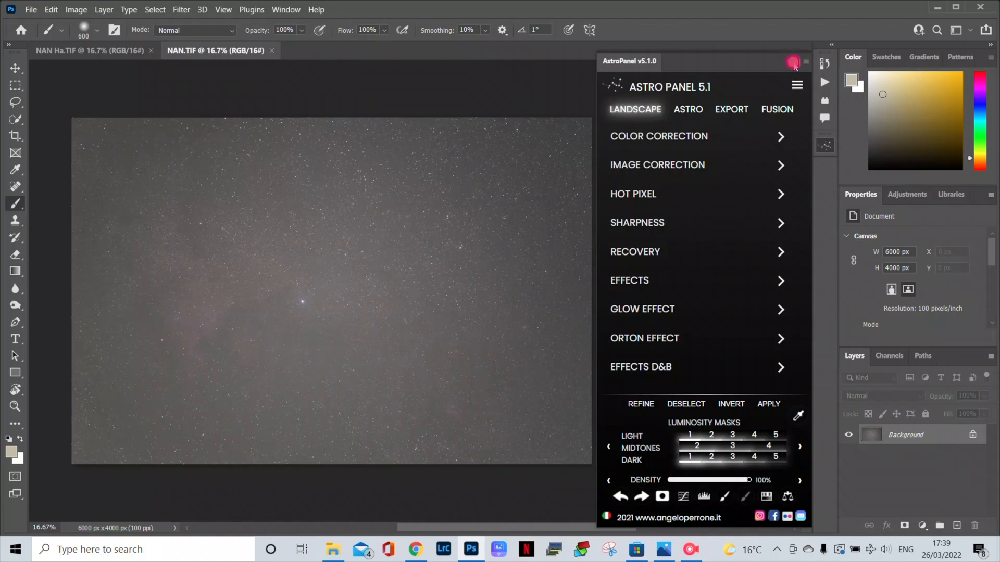
Step: Close the AstroPanel extension, then return from NAN Ha.TIF to the NAN.TIF image
click(794, 62)
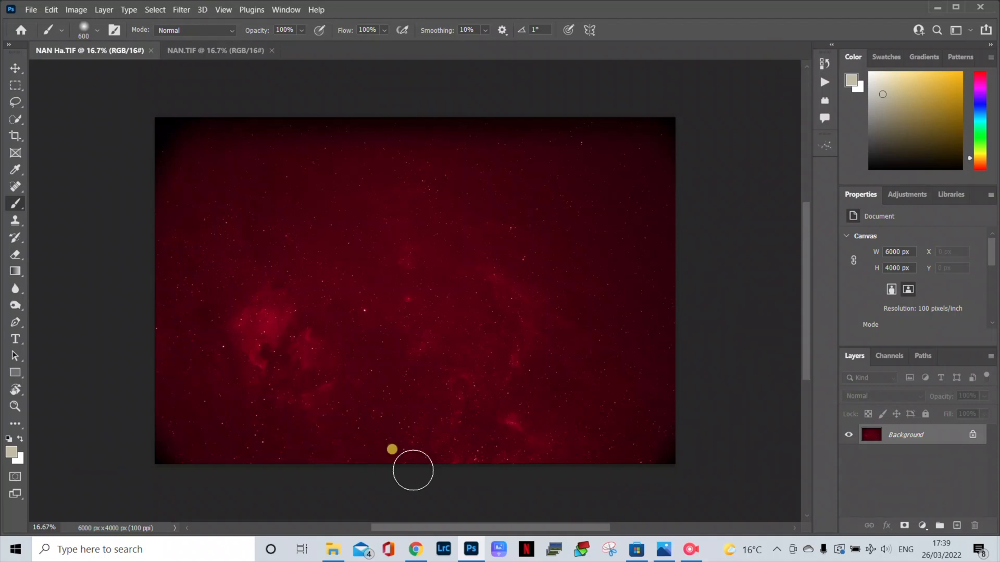
mouse_move(474, 427)
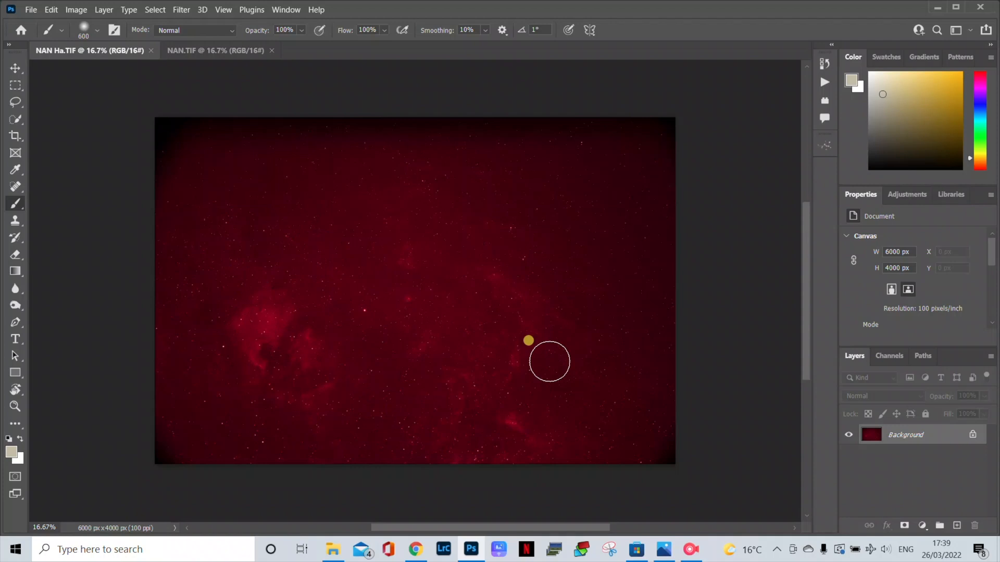
click(216, 50)
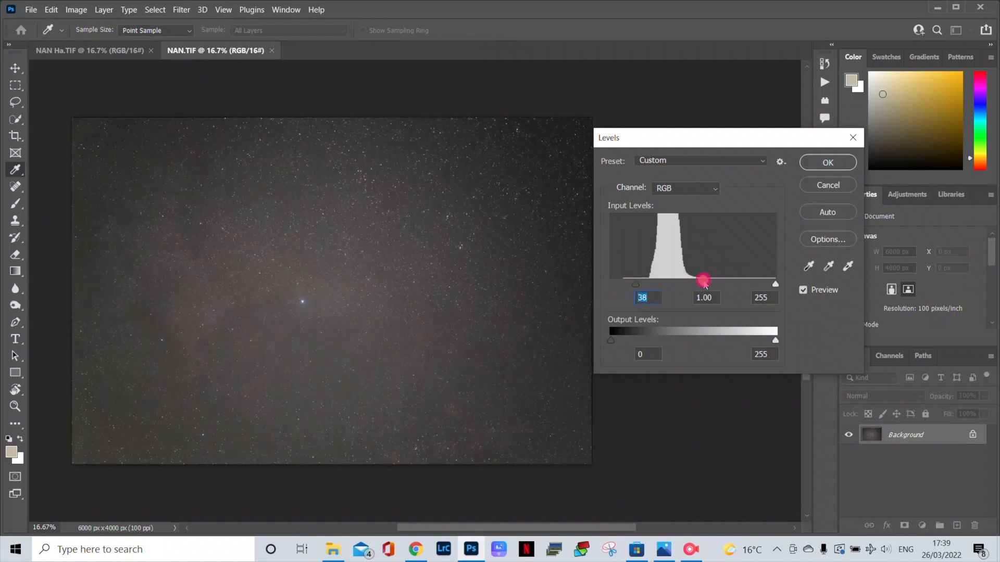
Step: Apply Levels to NAN with black point 35 and midtones 1.38
click(827, 162)
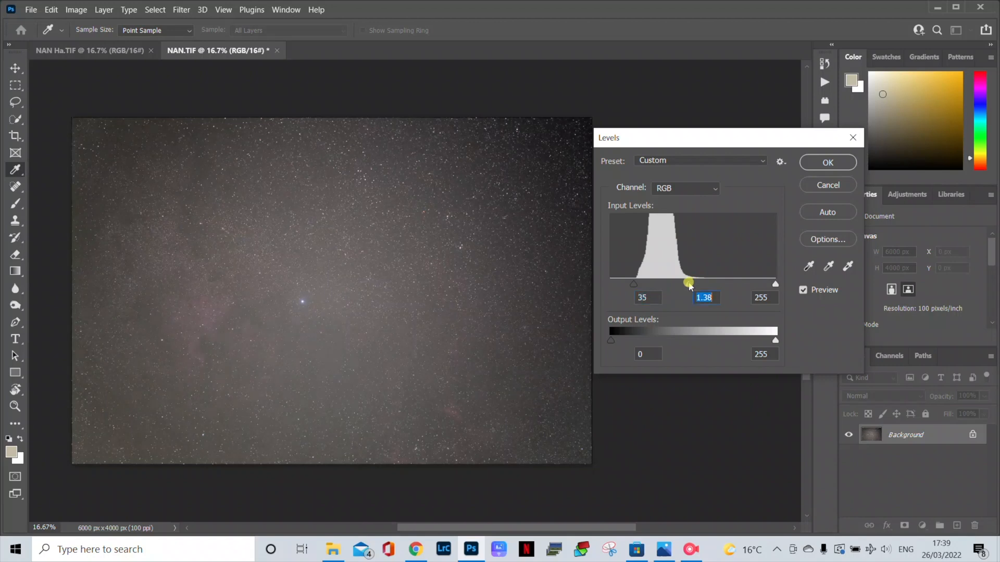
click(828, 162)
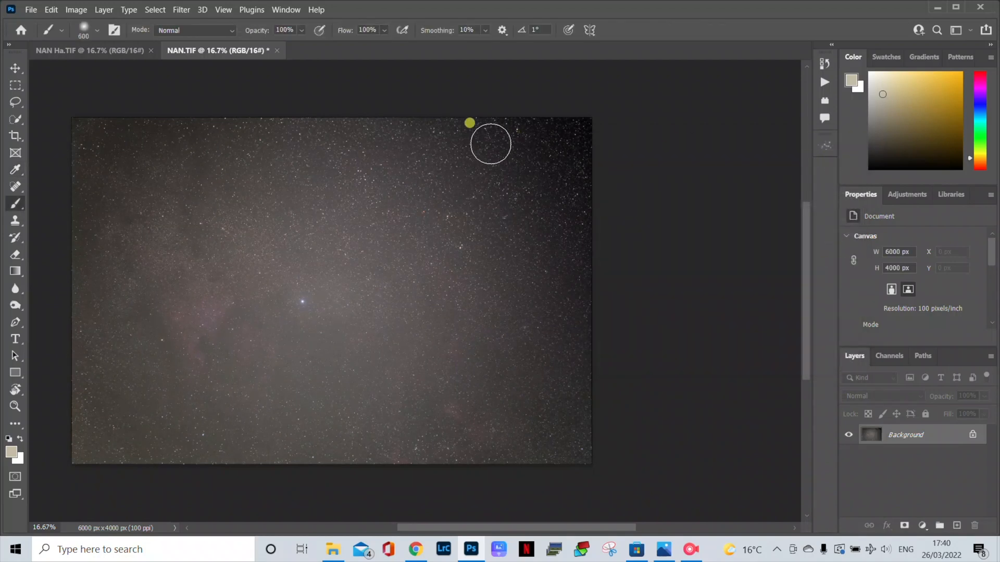
Step: Run RC-Astro GradientXTerminator on the NAN image to remove the sky gradient
click(181, 9)
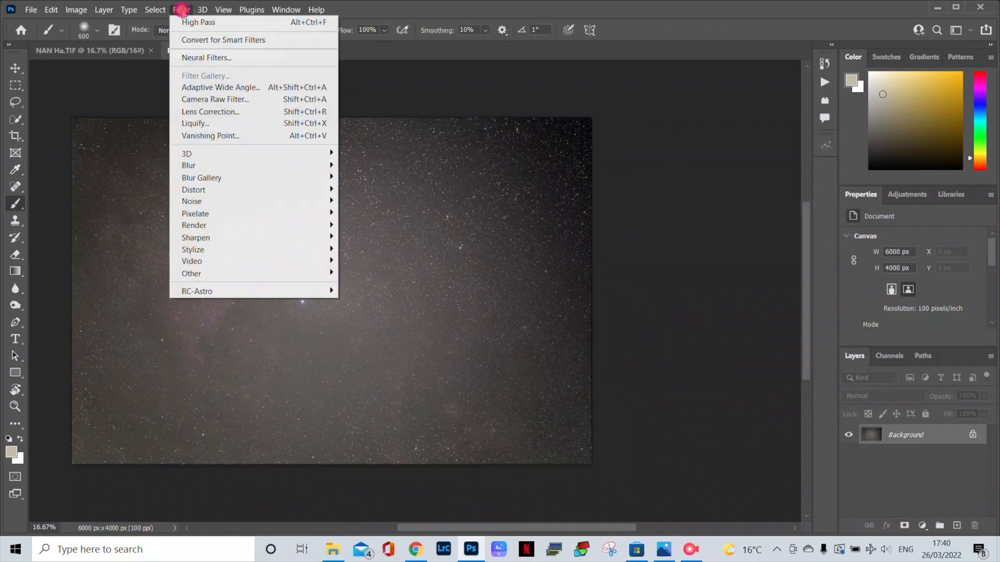
mouse_move(196, 291)
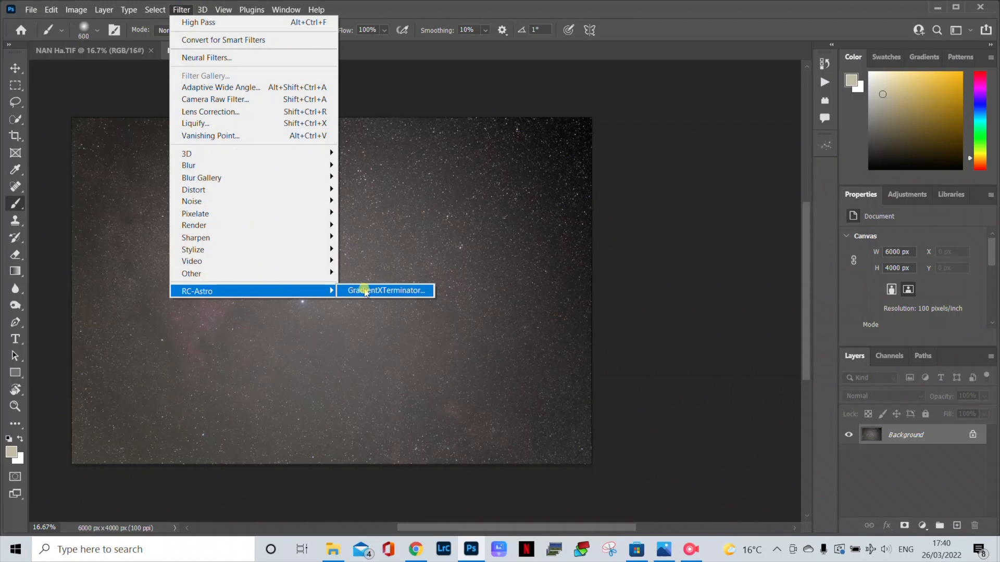
click(385, 290)
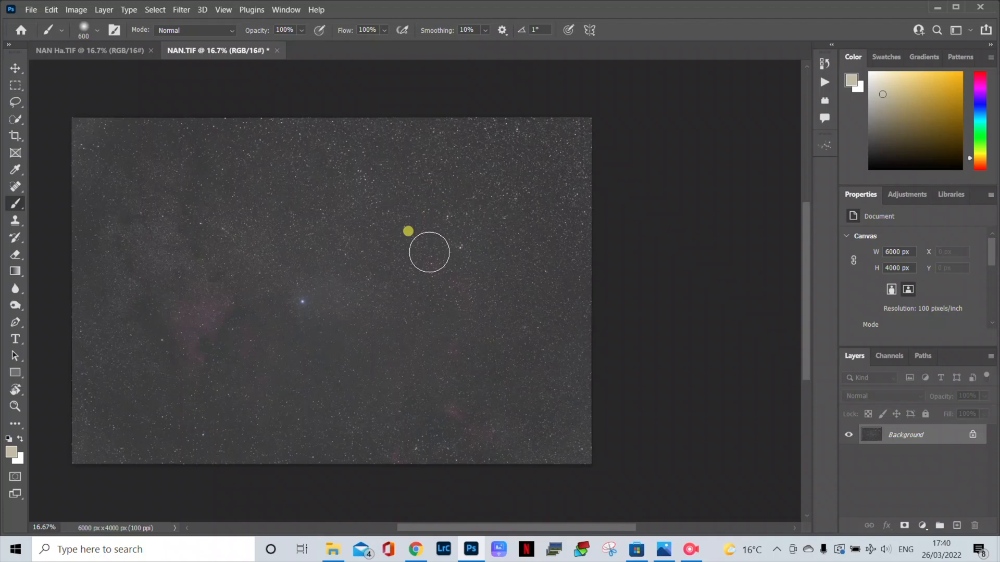
mouse_move(93, 56)
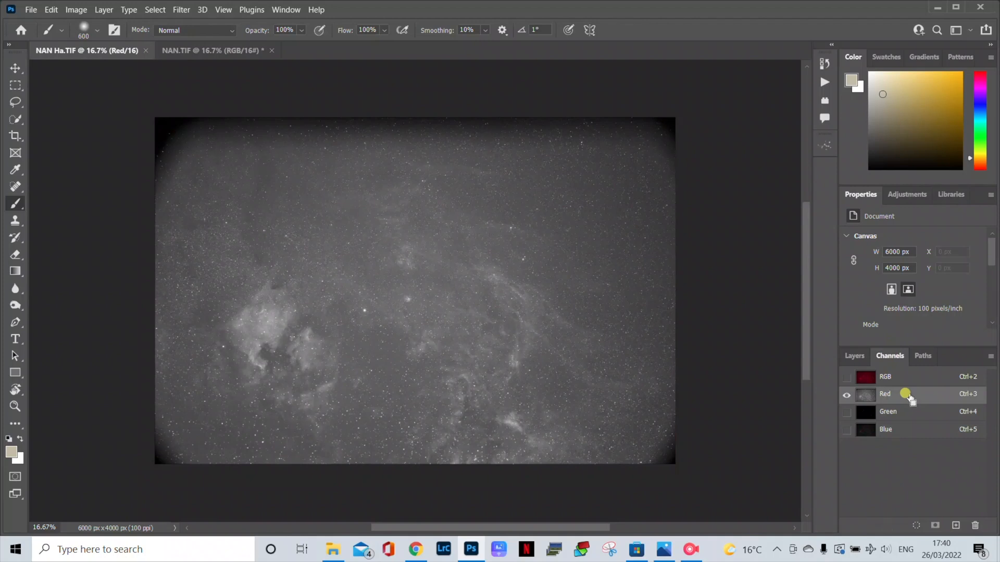
Step: Paste the Ha red channel into a new clipboard-sized grayscale document, then close NAN Ha.TIF
key(ctrl+a)
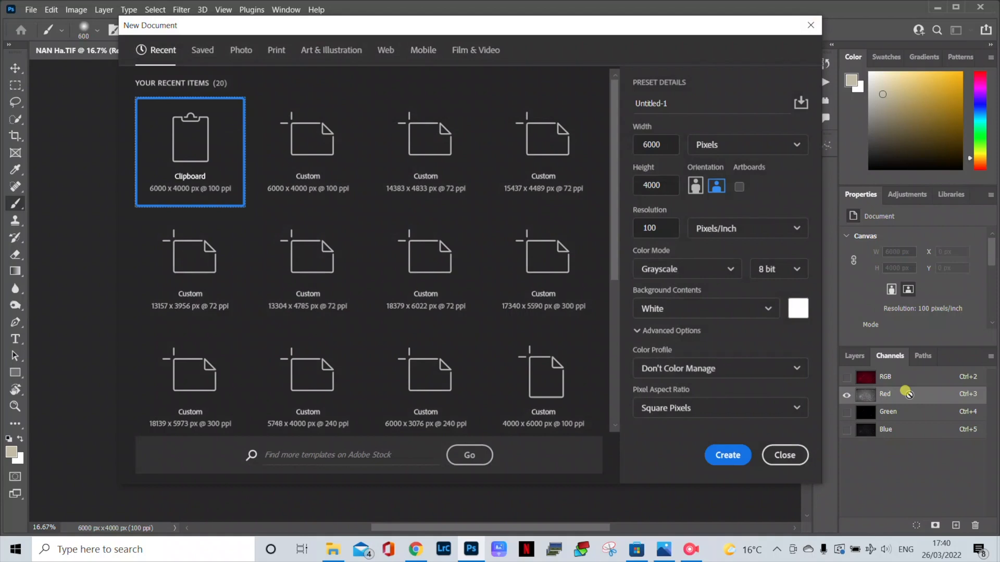
click(727, 454)
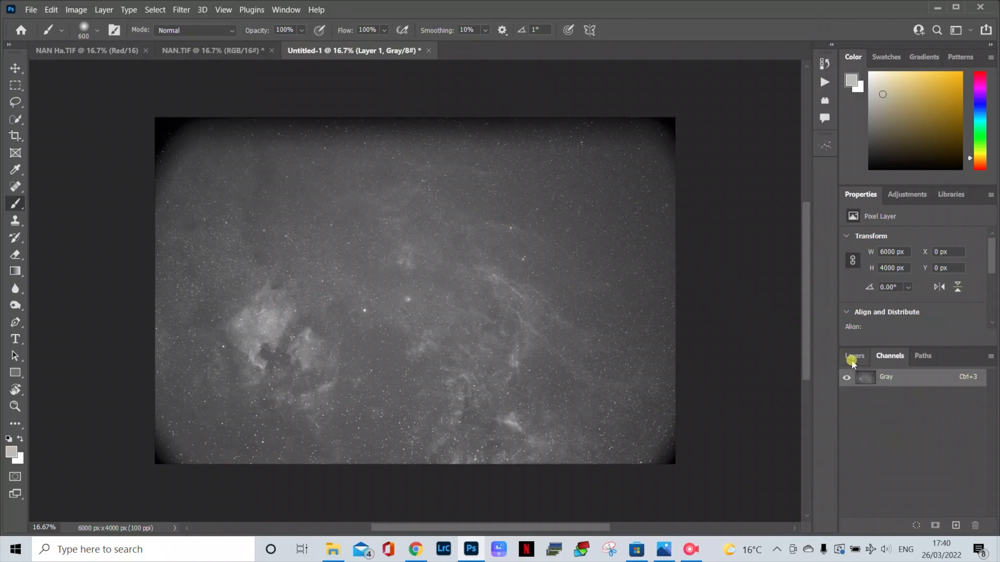
click(854, 355)
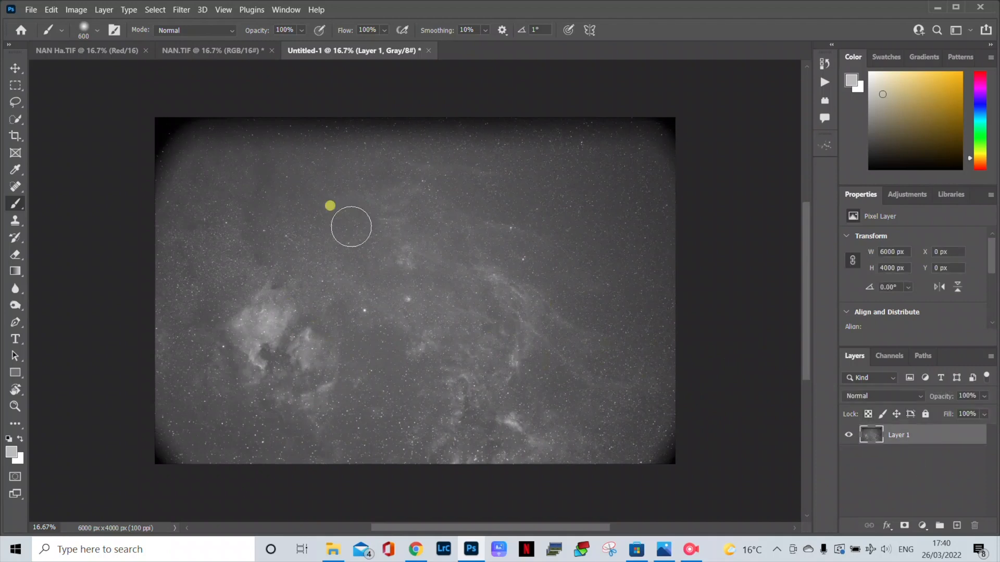
click(89, 51)
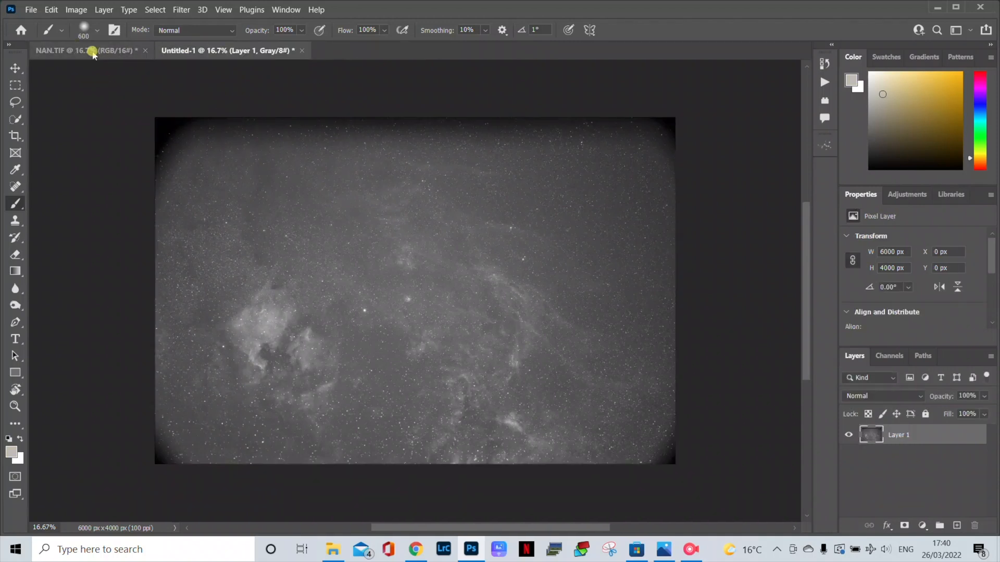
Step: Copy the NAN image's Red channel into a new 6000×4000 document, Untitled-2
click(64, 50)
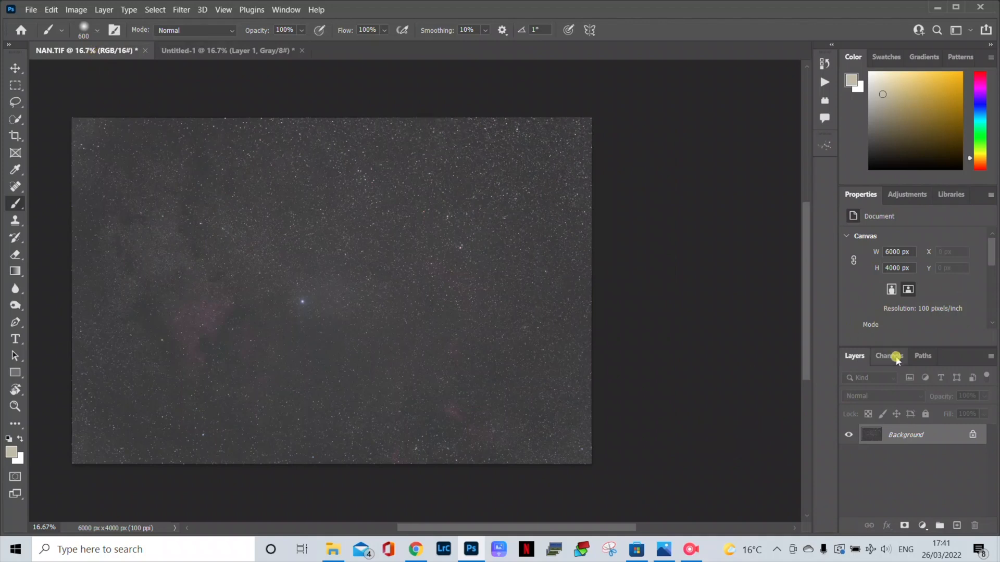
click(889, 356)
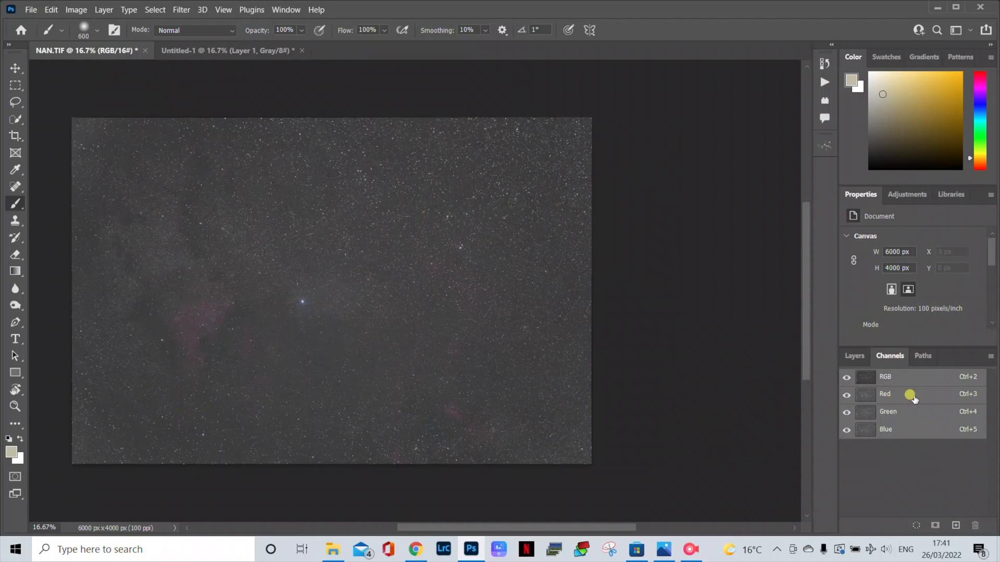
click(886, 394)
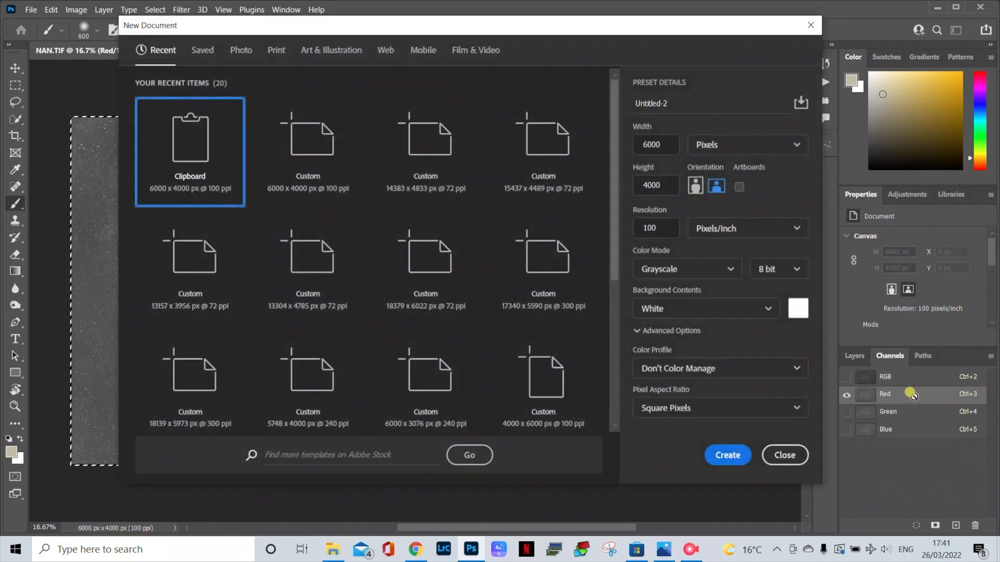
click(726, 454)
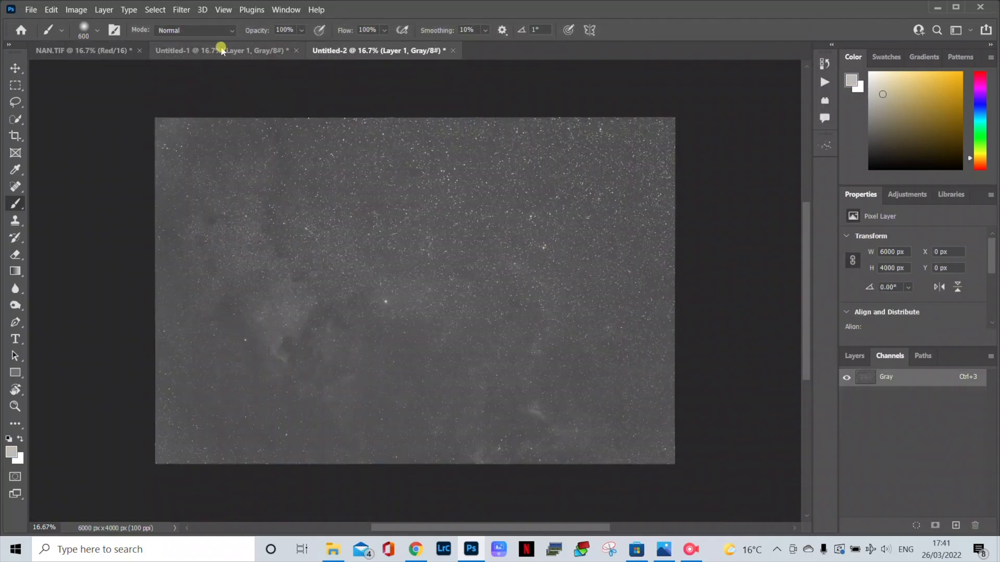
mouse_move(219, 50)
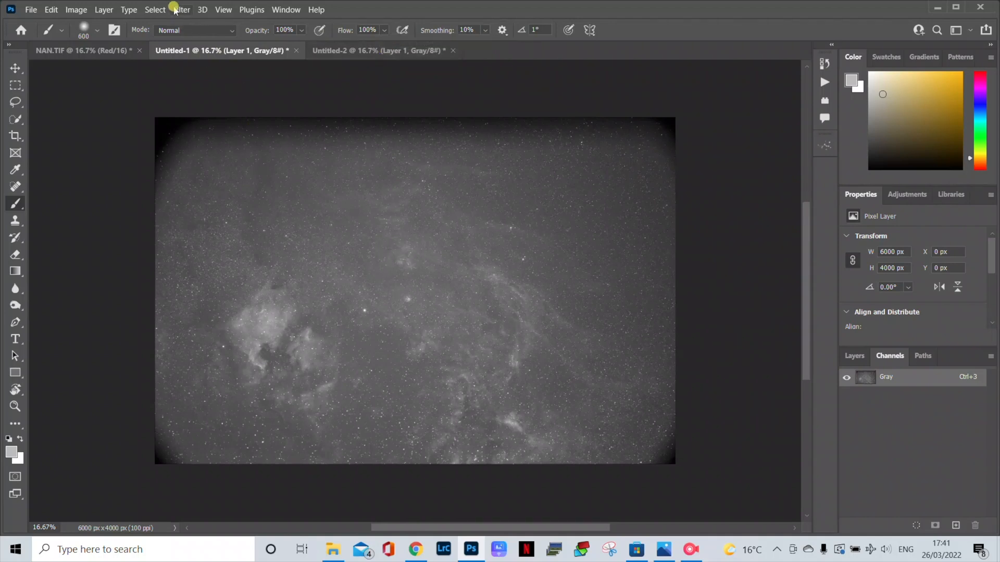
Step: Camera Raw on Ha: contrast +60, highlights −57, shadows +100, whites +47, clarity +40, dehaze +15
click(181, 9)
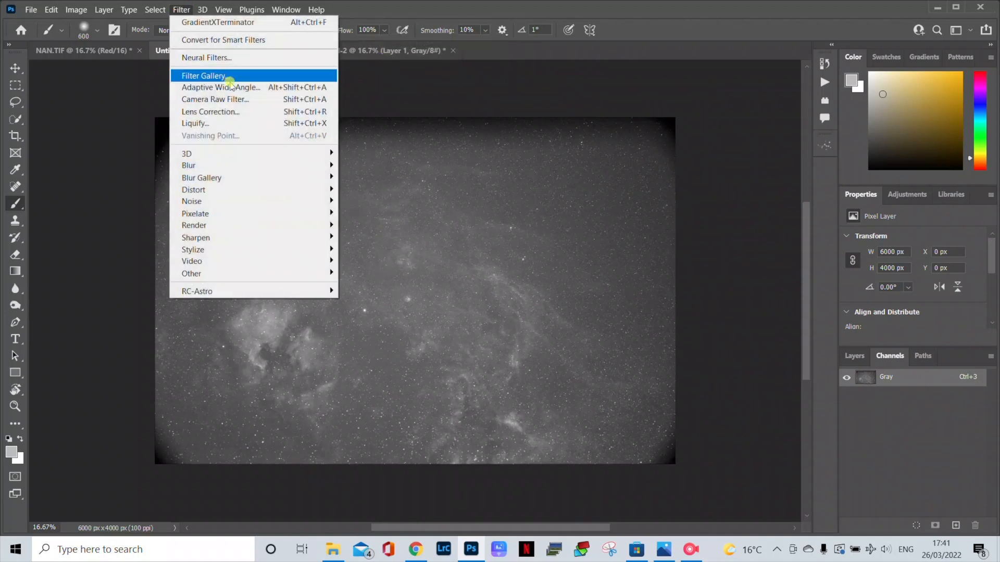
click(560, 242)
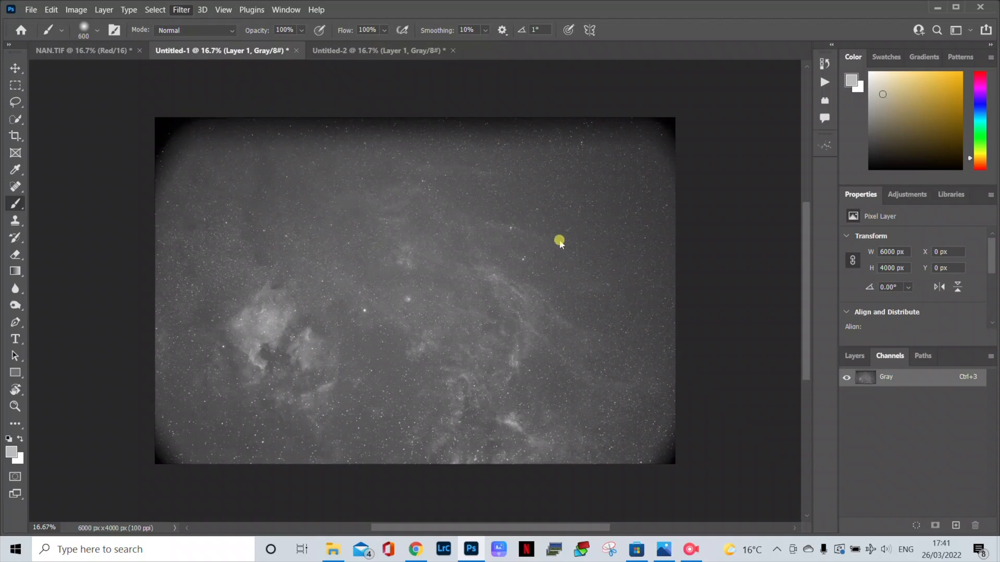
click(181, 9)
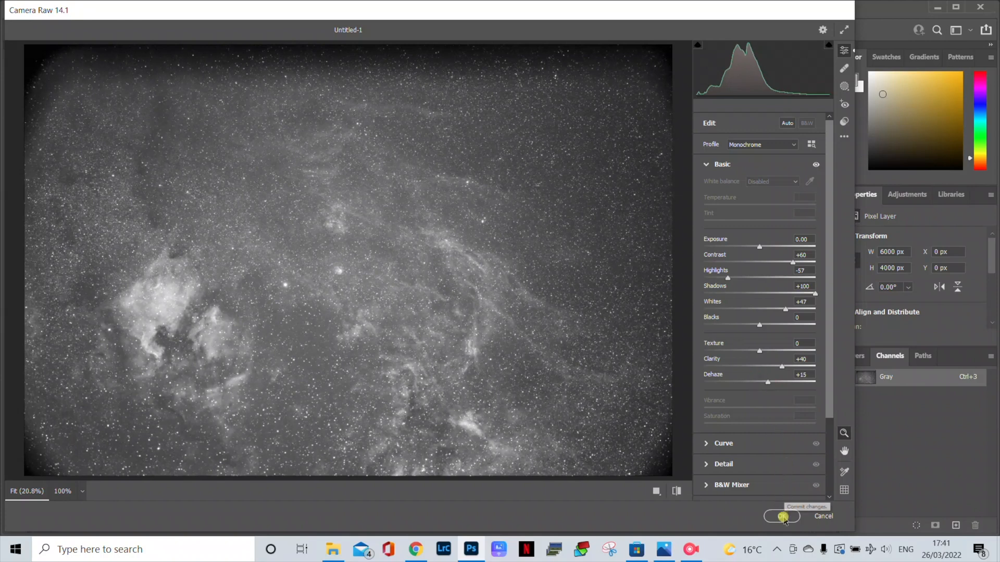
mouse_move(783, 516)
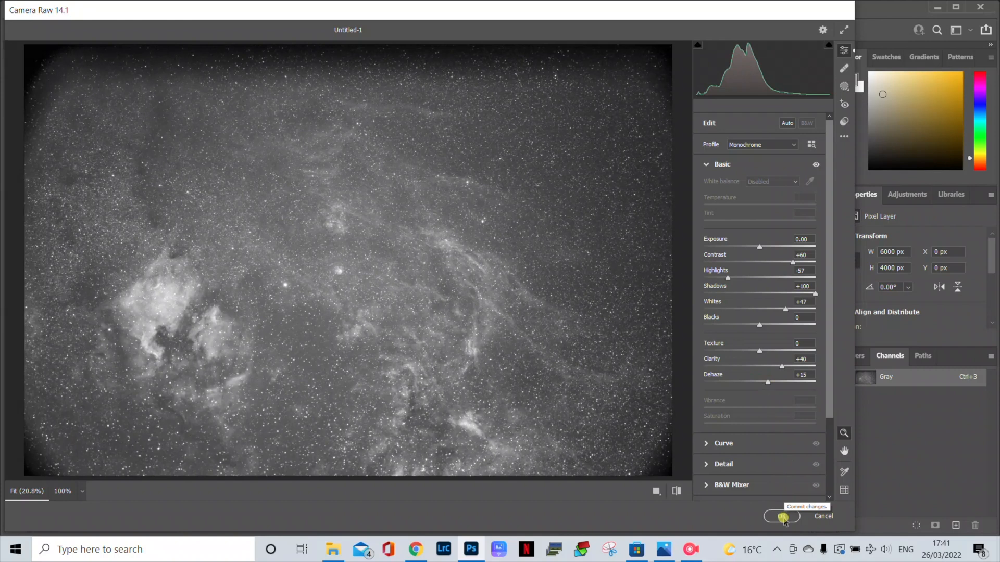
click(782, 516)
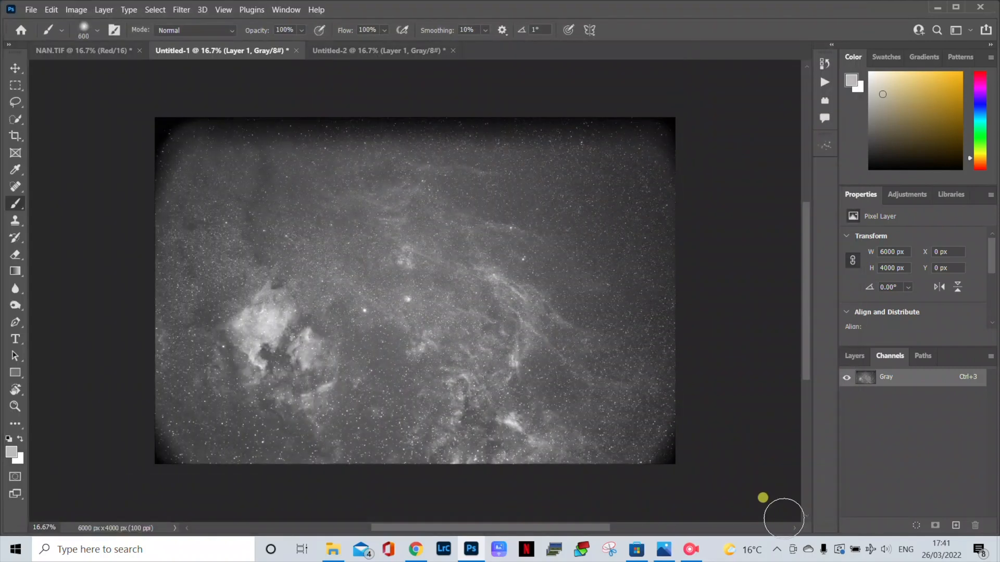
mouse_move(292, 323)
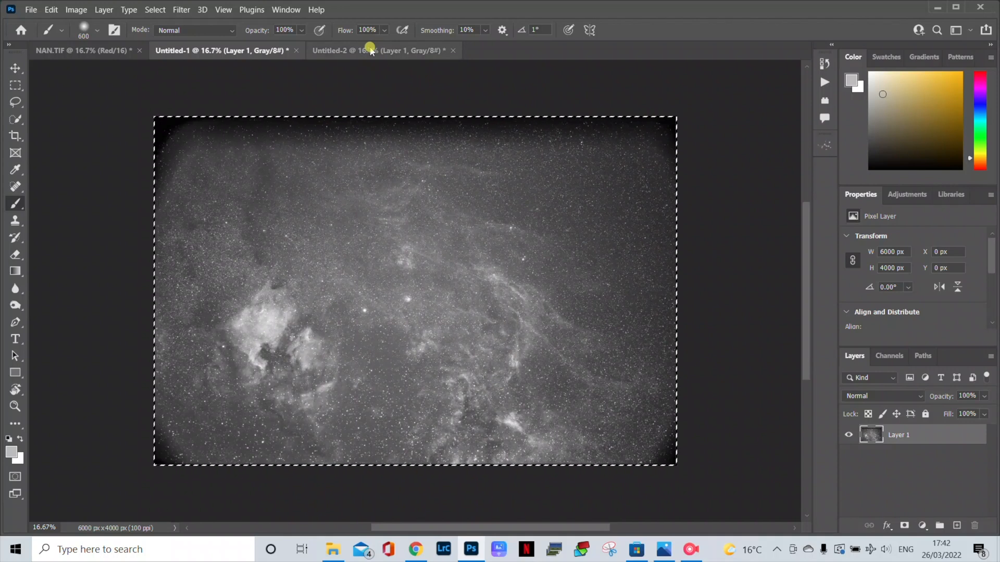
Step: Paste the enhanced Ha image into Untitled-2 as Layer 2 and toggle its visibility to compare
click(383, 50)
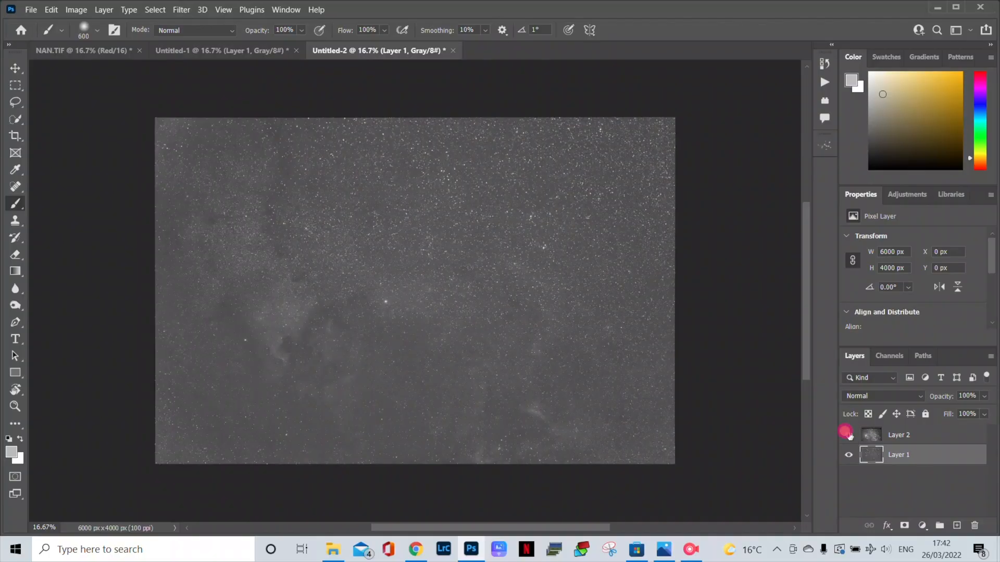
click(848, 434)
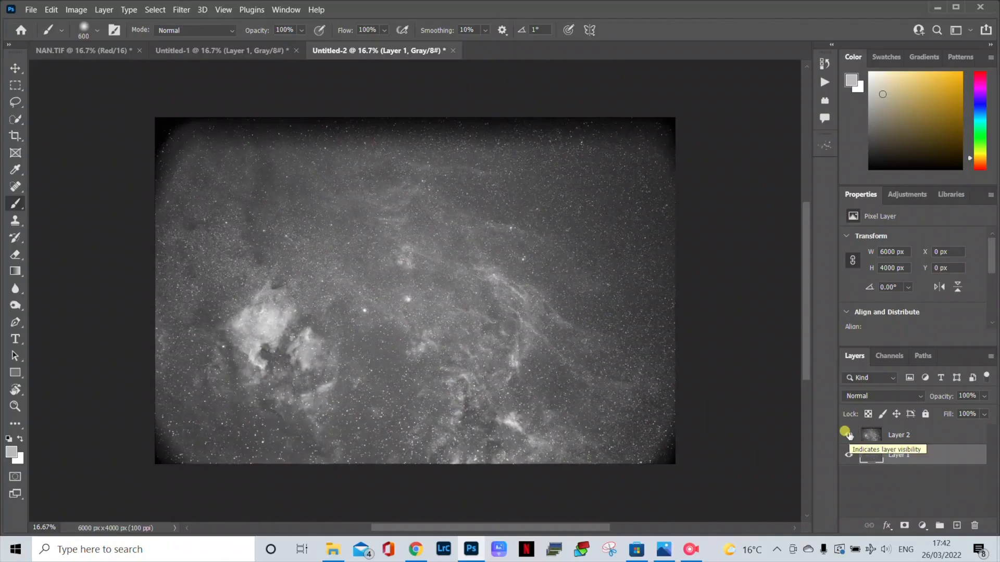
click(848, 434)
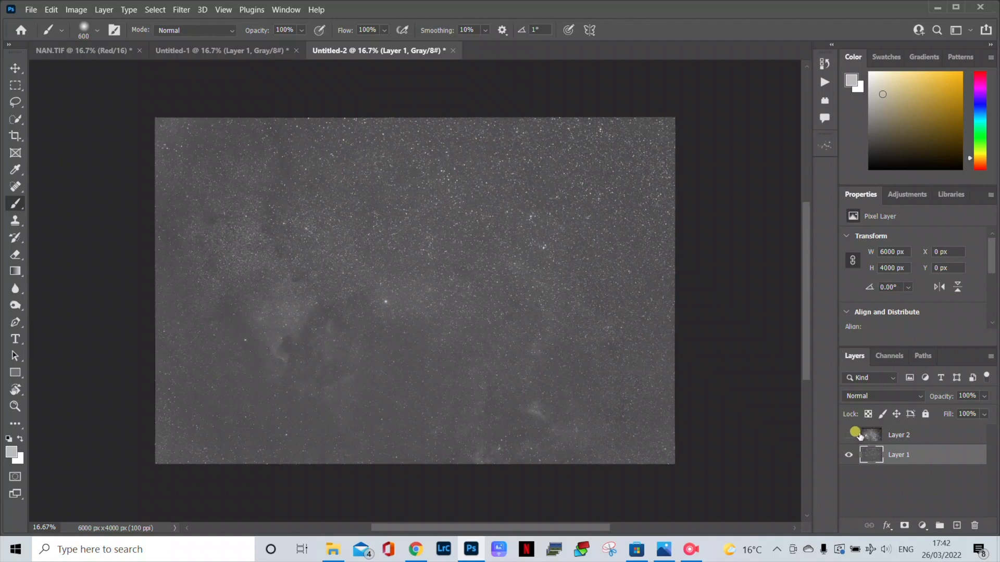
click(898, 455)
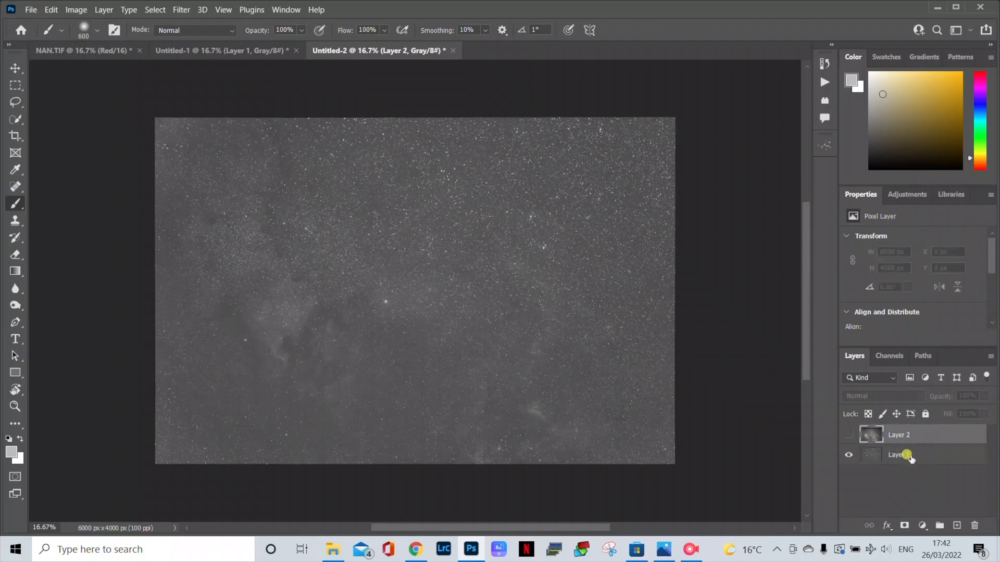
mouse_move(900, 455)
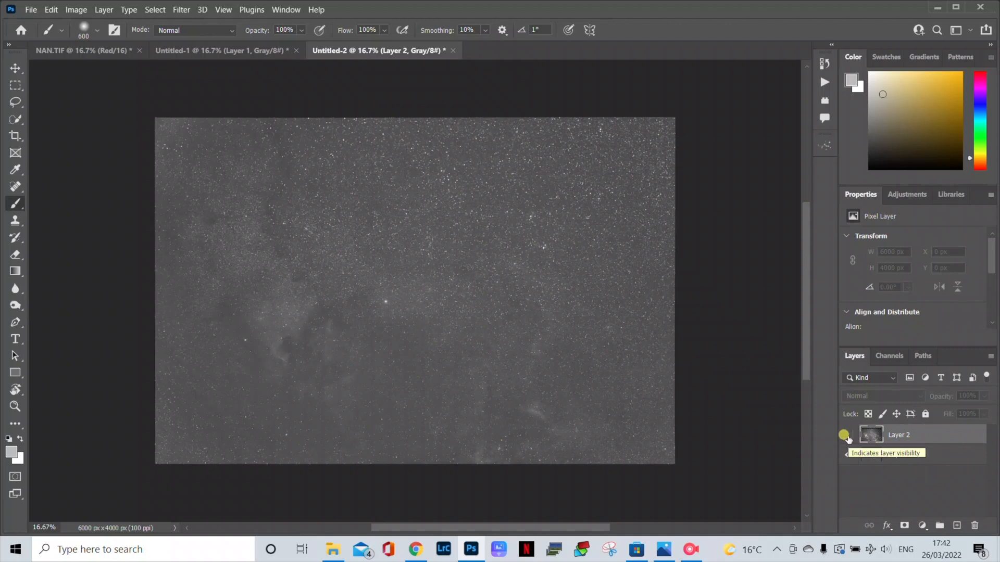
click(849, 434)
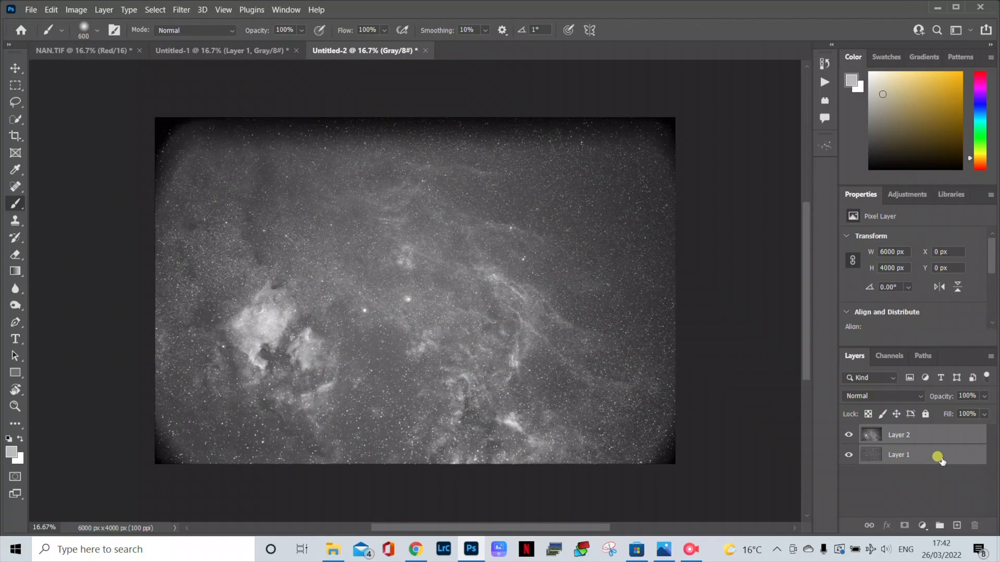
Step: Run Auto-Align Layers with Auto projection on both Untitled-2 layers
click(50, 9)
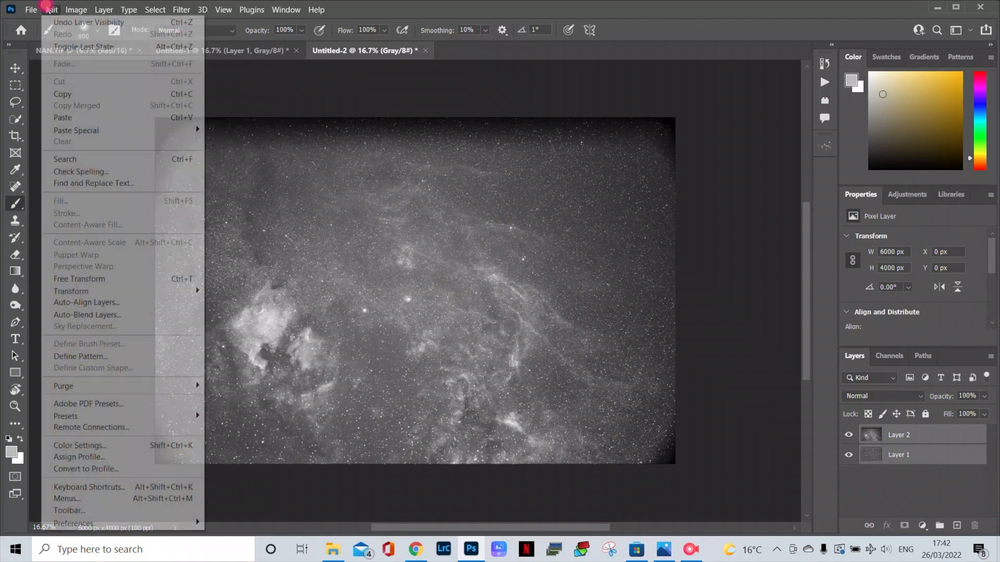
click(87, 302)
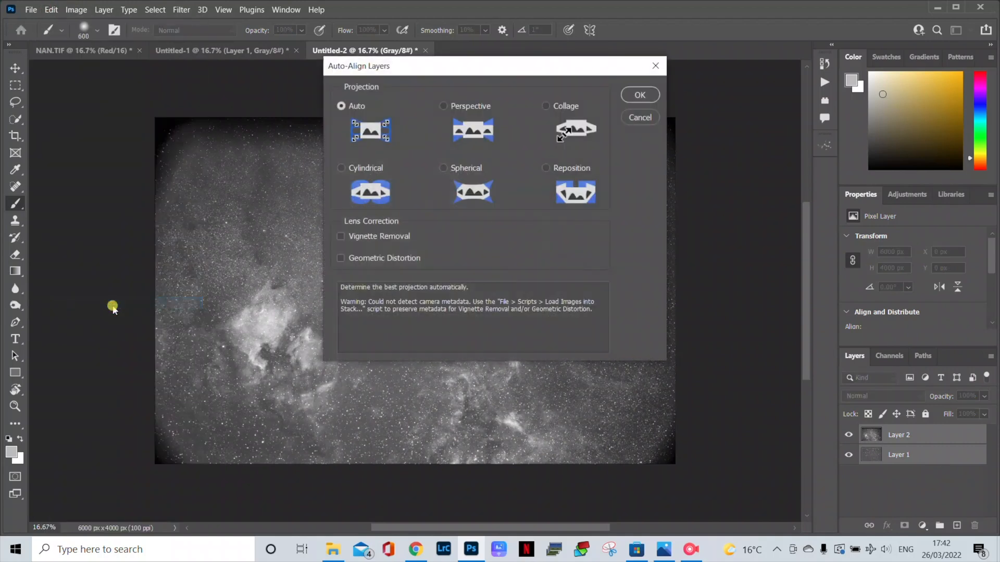
click(639, 94)
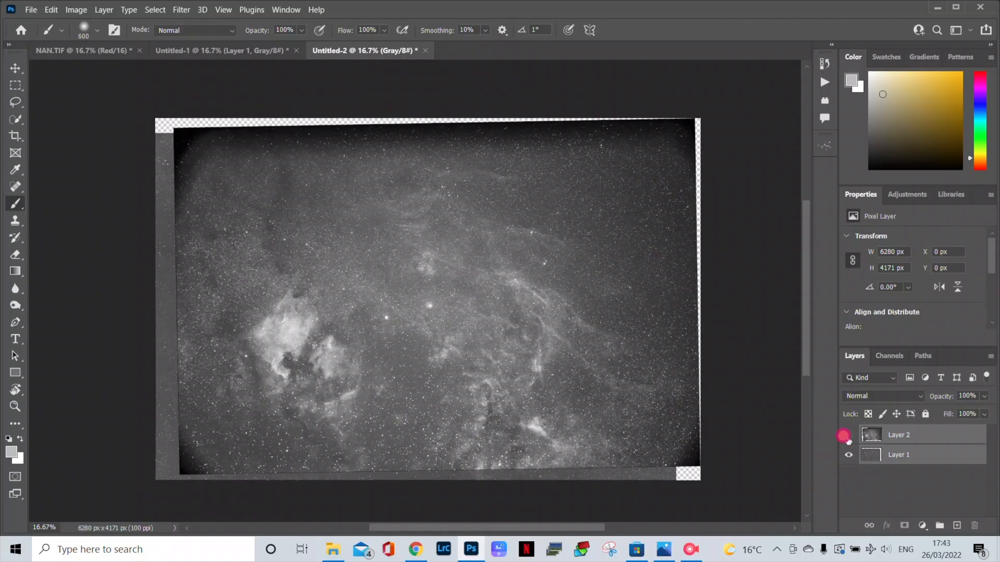
Step: Hide and reshow Layer 2 to check its alignment with Layer 1, then zoom in
click(848, 435)
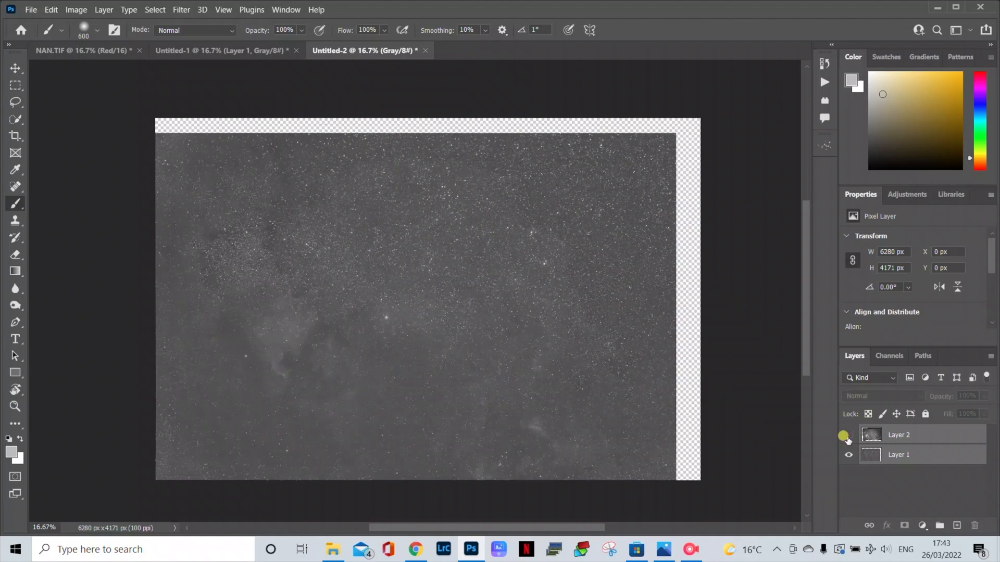
click(849, 435)
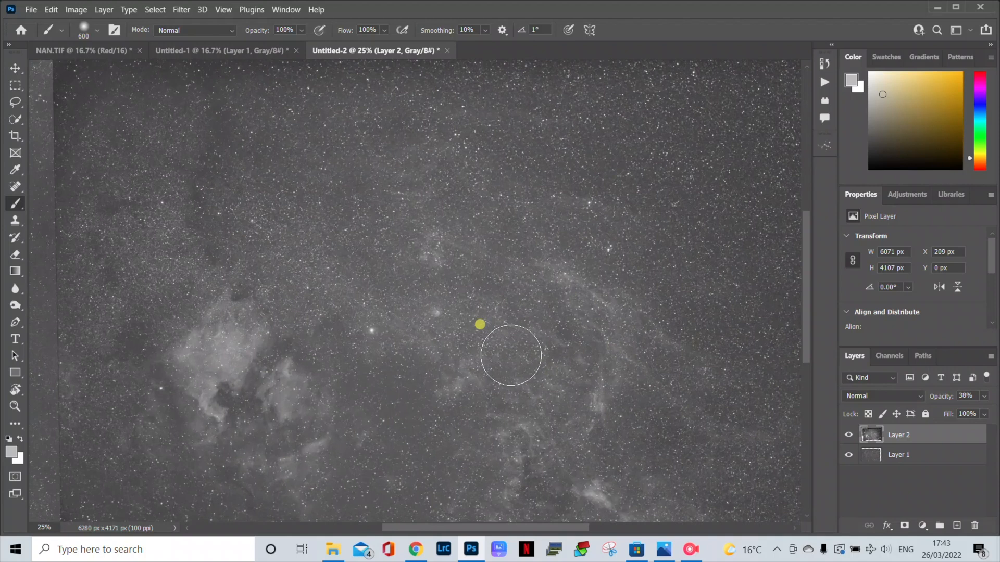
scroll(up, 3)
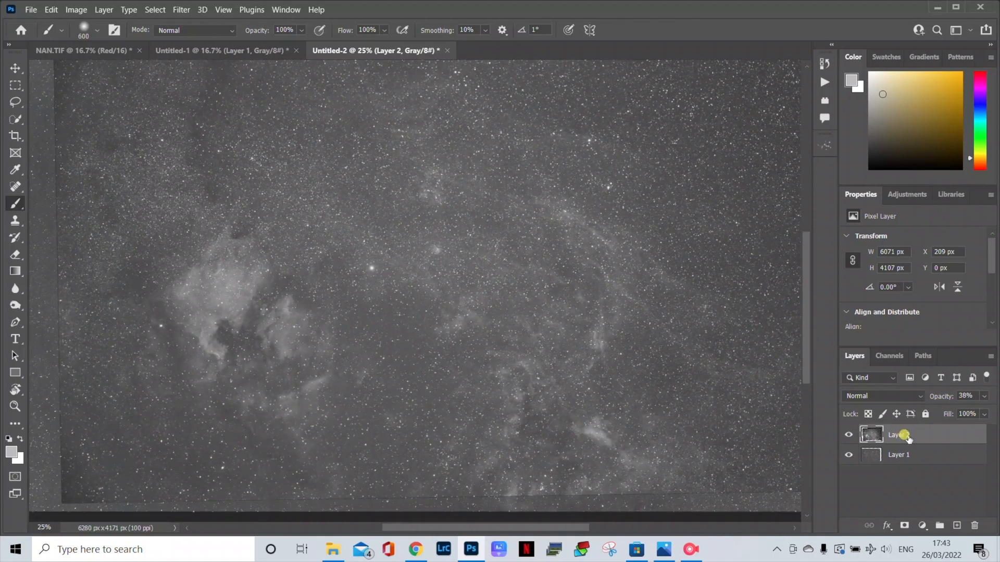
mouse_move(903, 435)
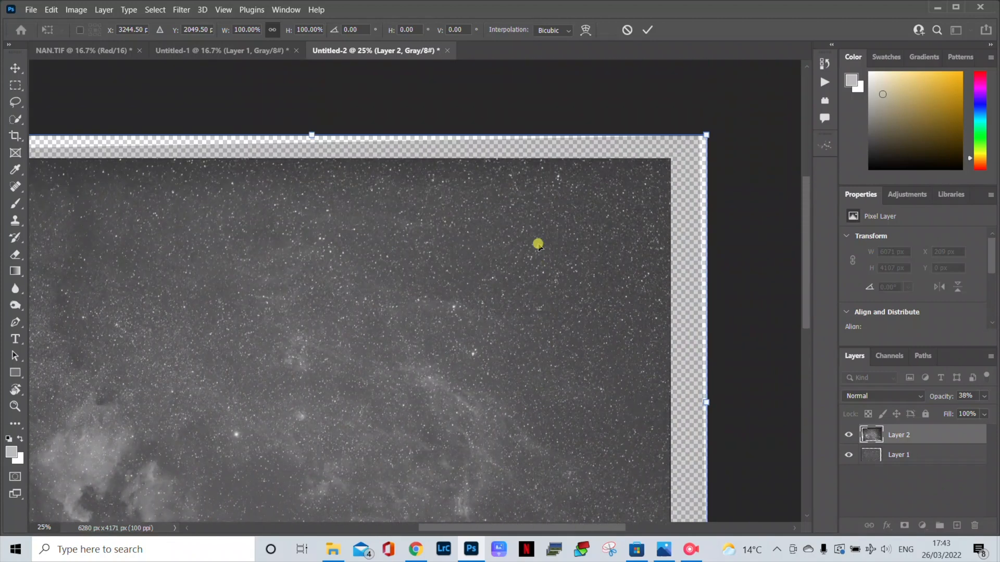
mouse_move(676, 196)
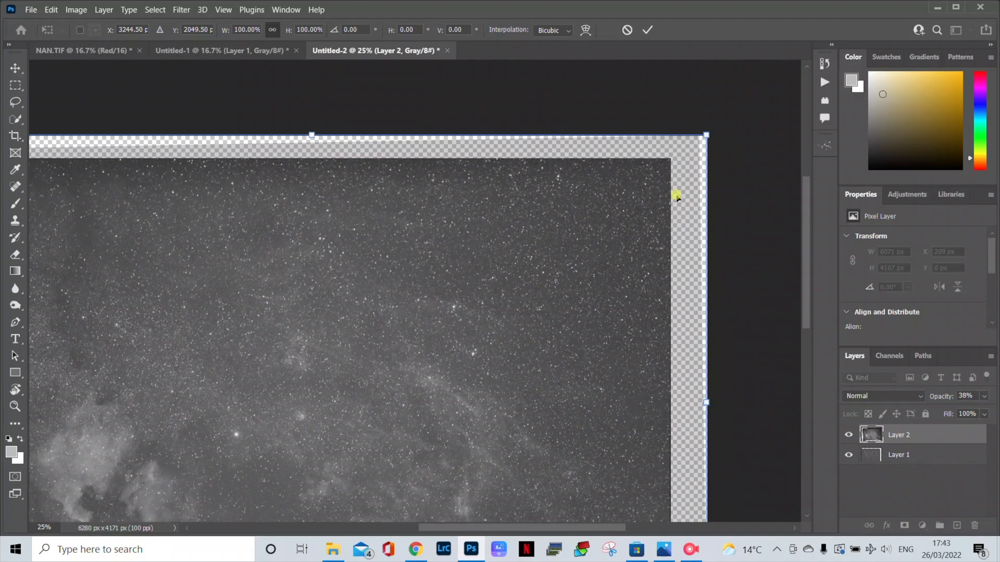
mouse_move(597, 89)
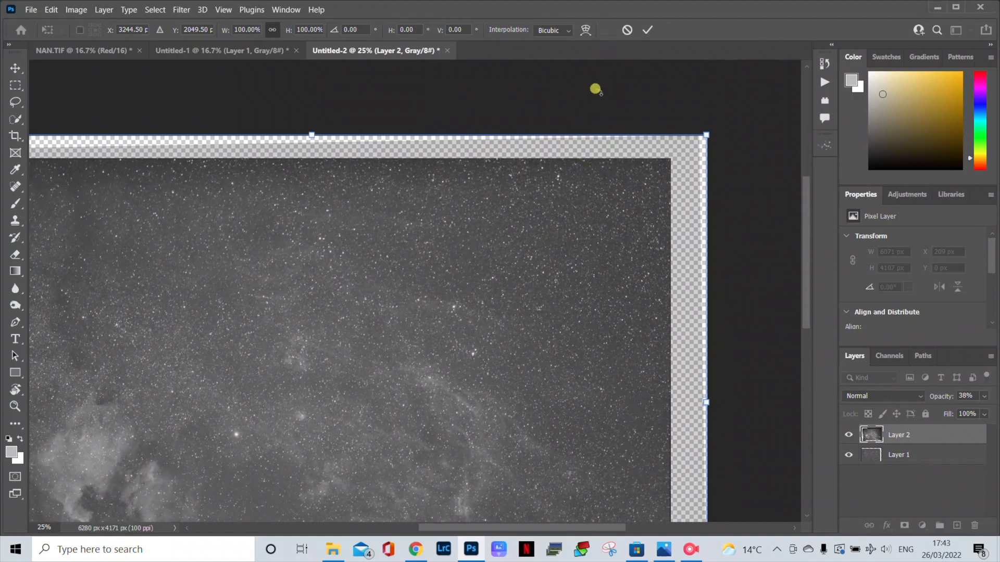
mouse_move(587, 45)
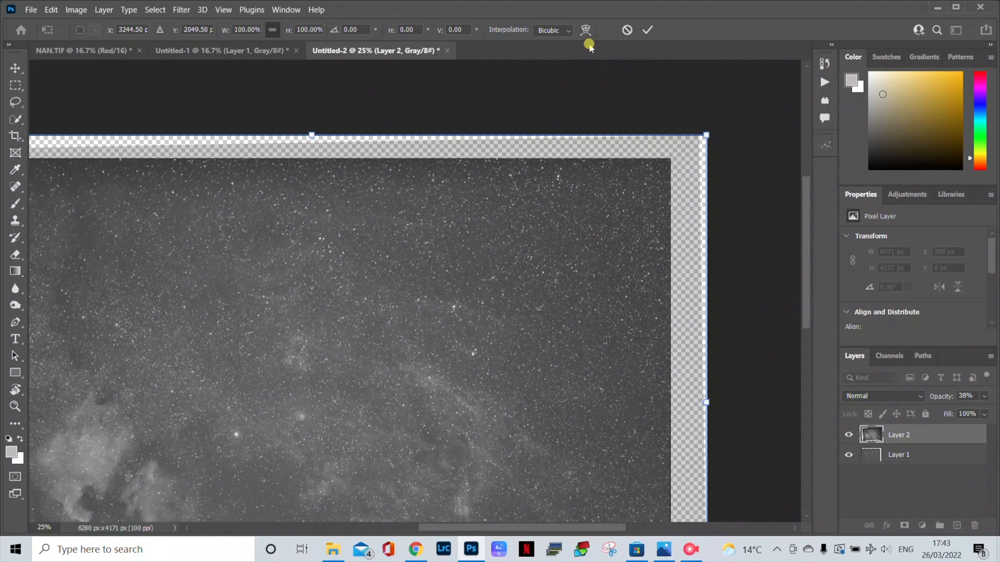
Step: Warp Layer 2 so its stars and nebula align with Layer 1, and commit
click(586, 30)
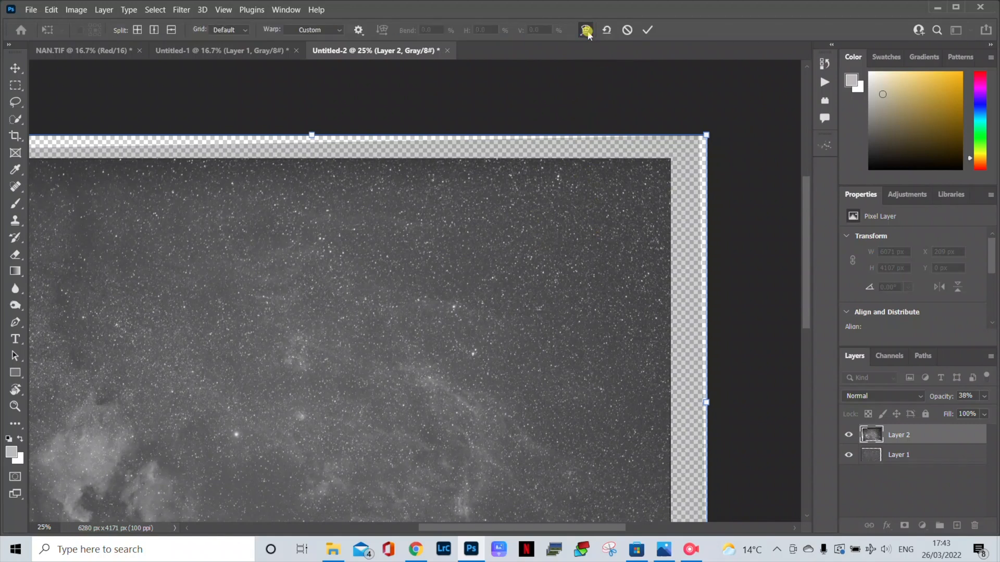
mouse_move(557, 298)
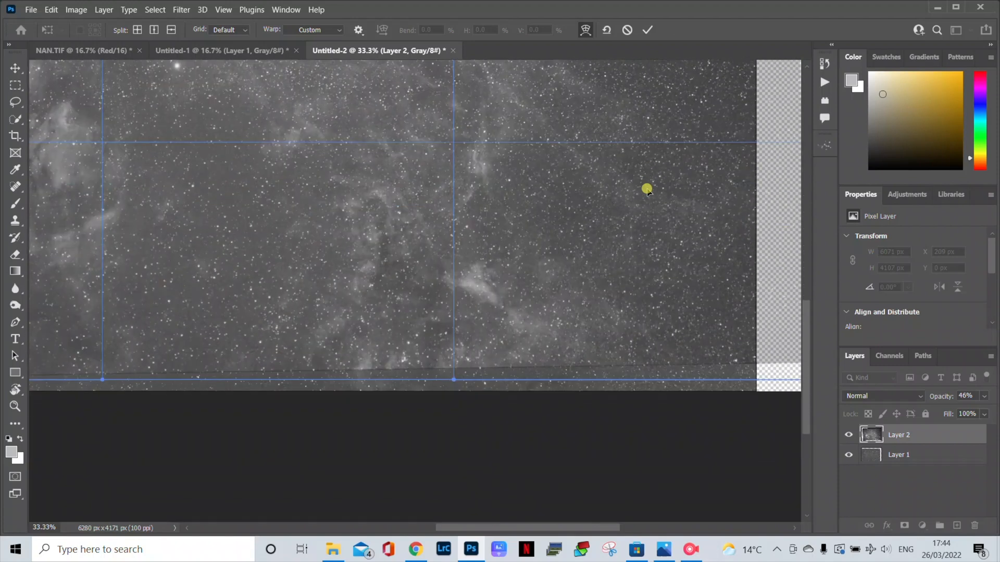
mouse_move(695, 238)
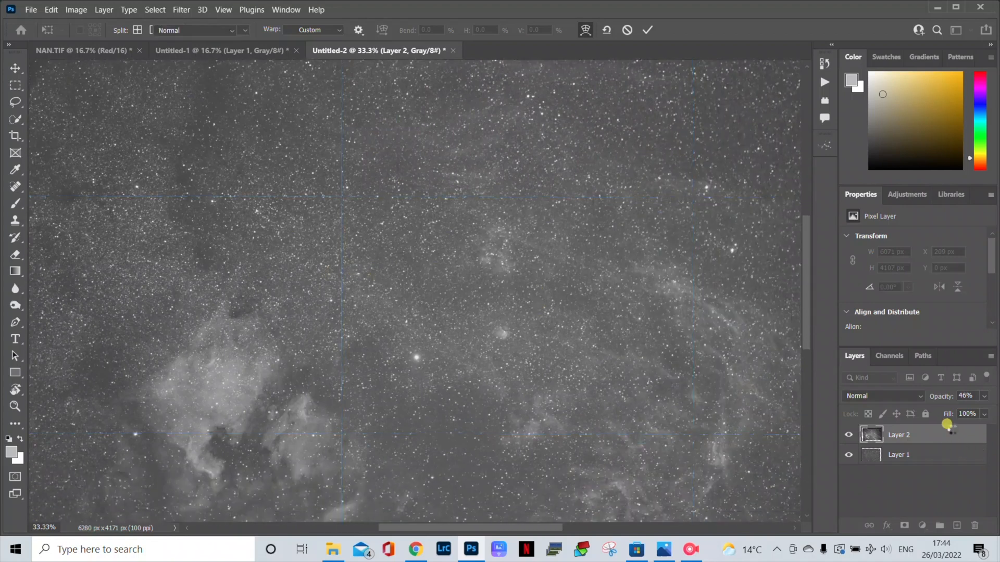
click(647, 30)
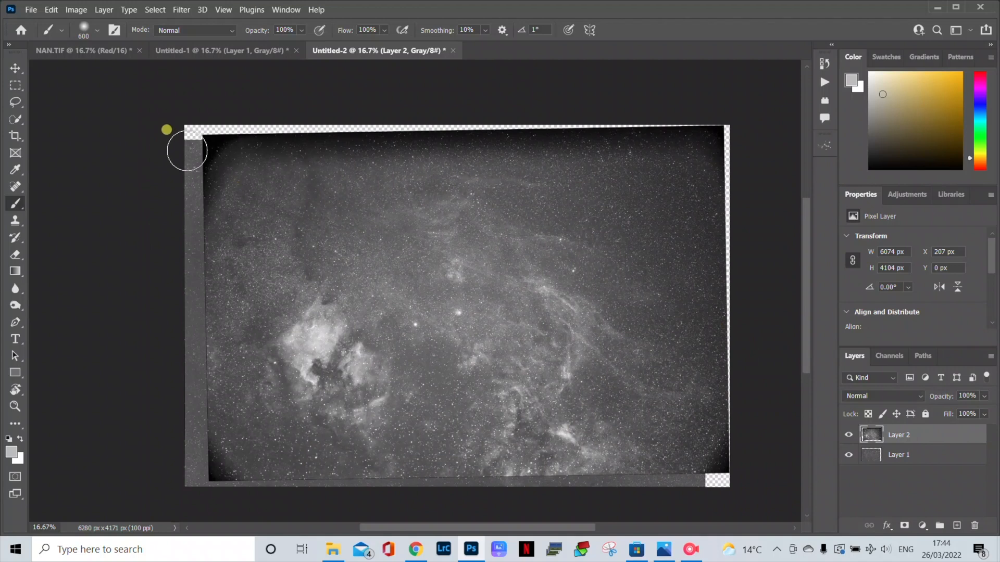
Step: Crop to 6000×4000 and mask out Layer 2's mismatched left border with the brush
click(15, 136)
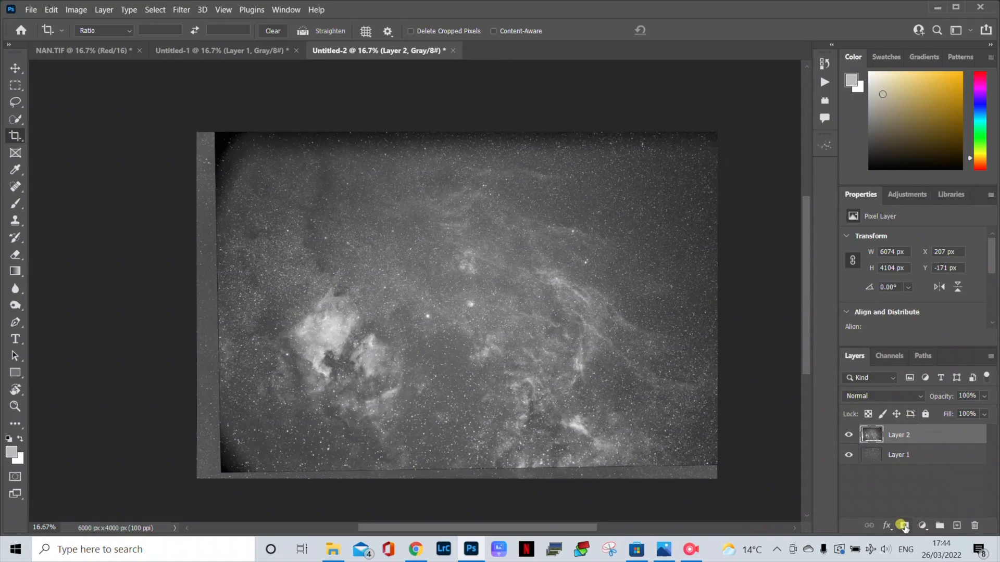
click(903, 525)
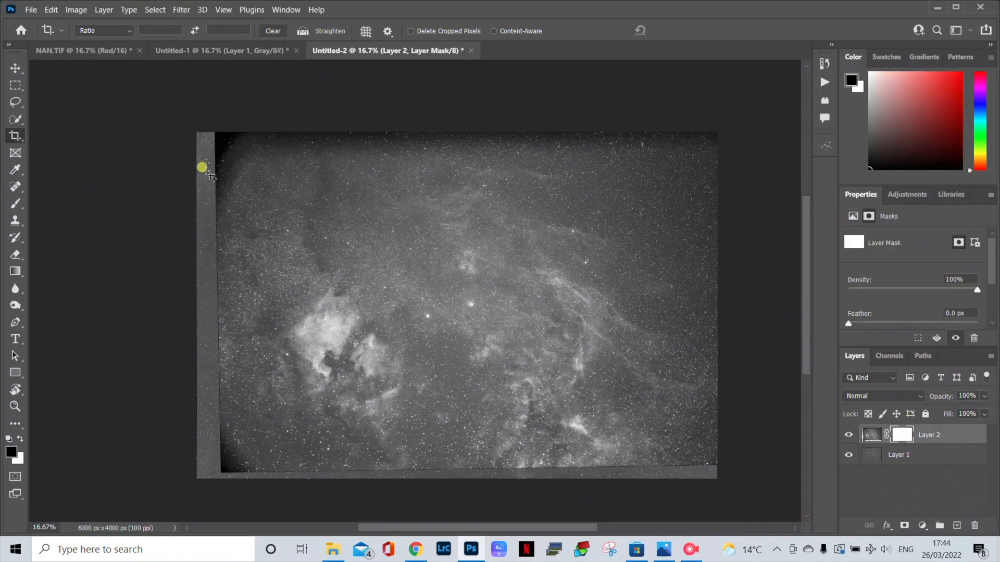
click(15, 203)
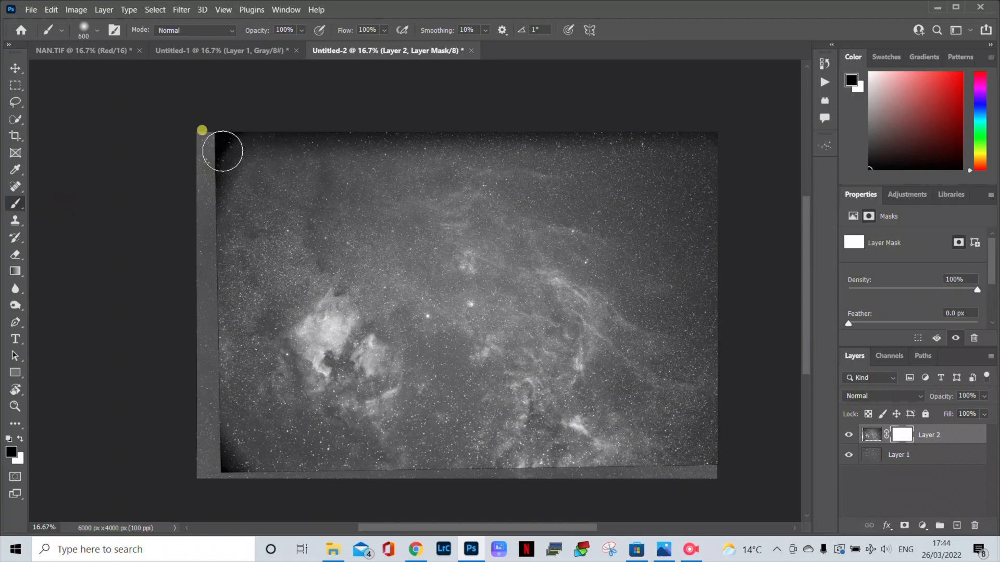
drag(202, 130, 195, 221)
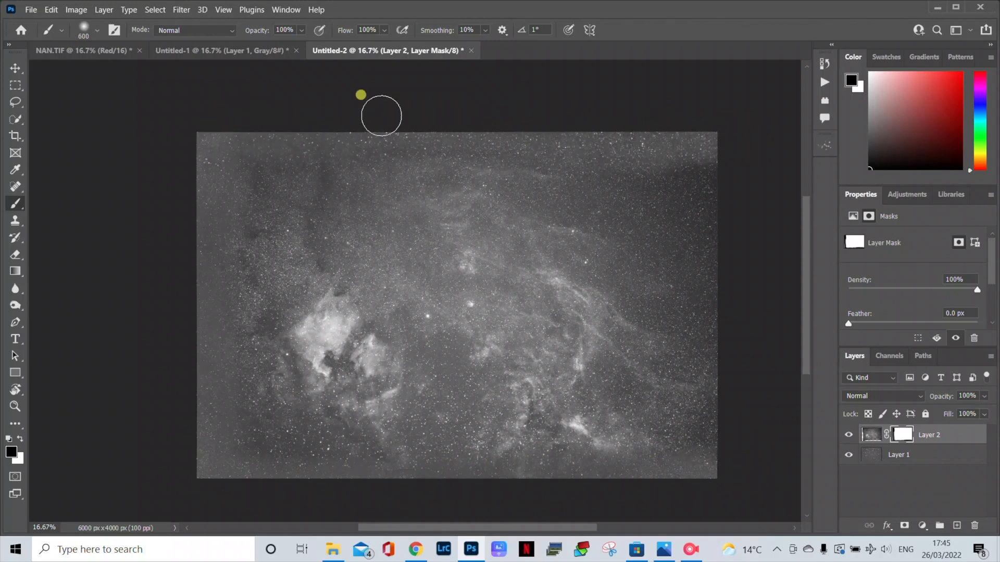
mouse_move(767, 242)
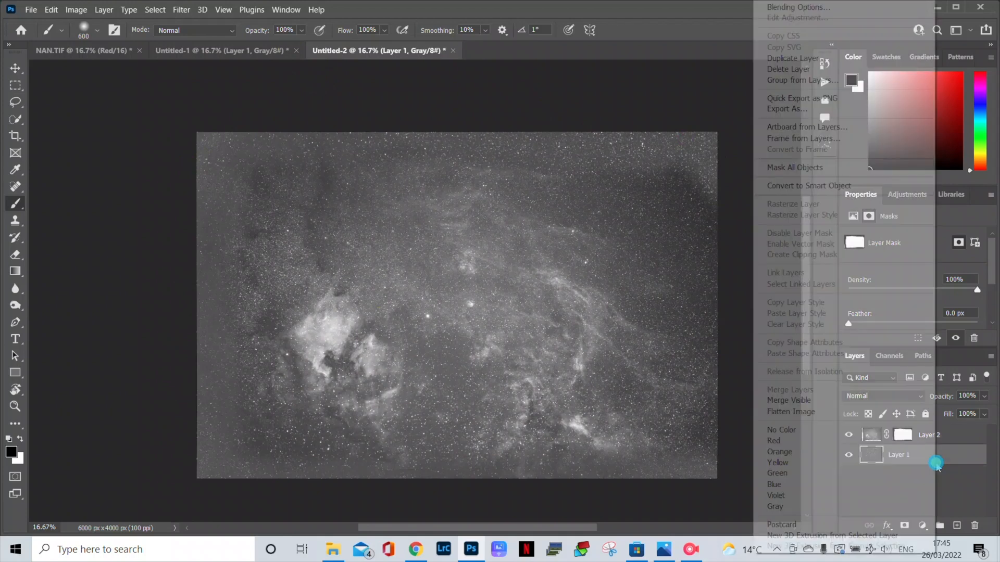
Step: Flatten Untitled-2's layers into a single Background layer
click(790, 411)
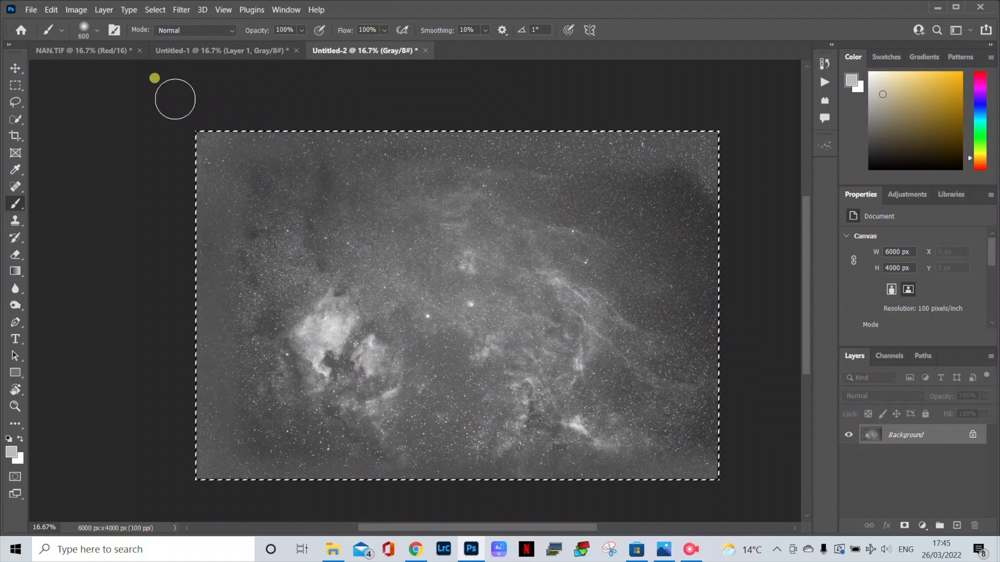
mouse_move(78, 50)
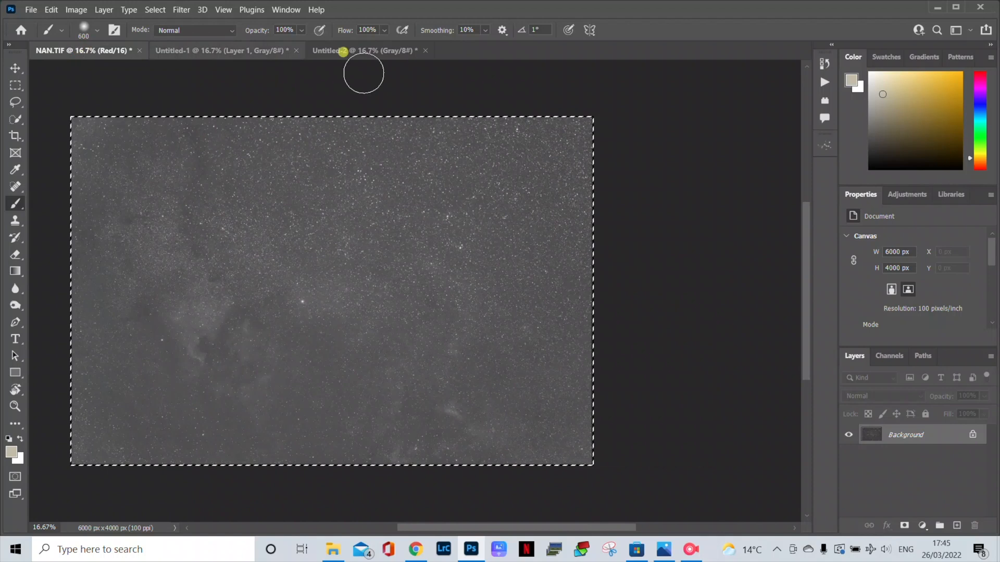
Step: Paste the Ha data into NAN.TIF's Red channel, restore RGB, and unlock Background as Layer 0
click(889, 356)
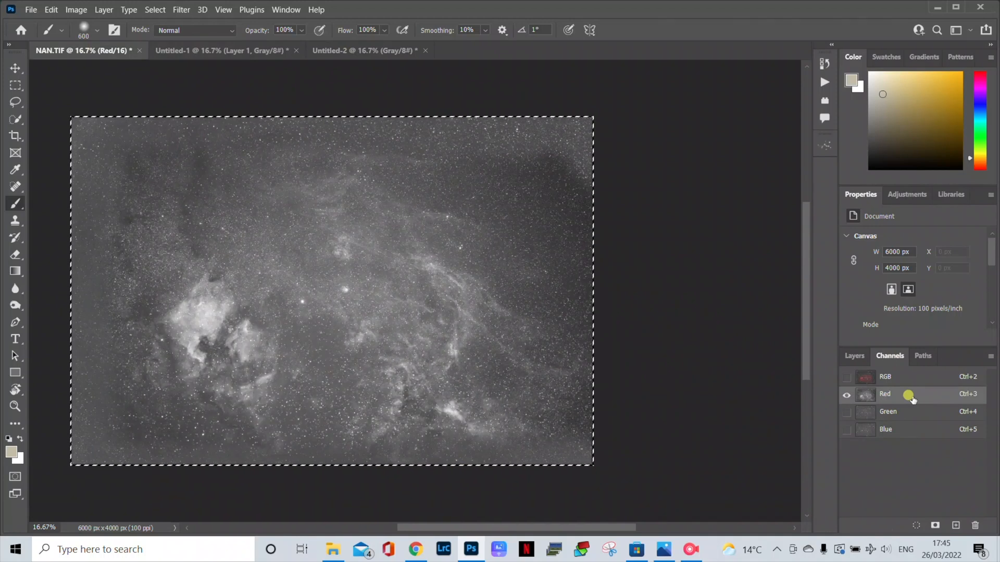
mouse_move(842, 377)
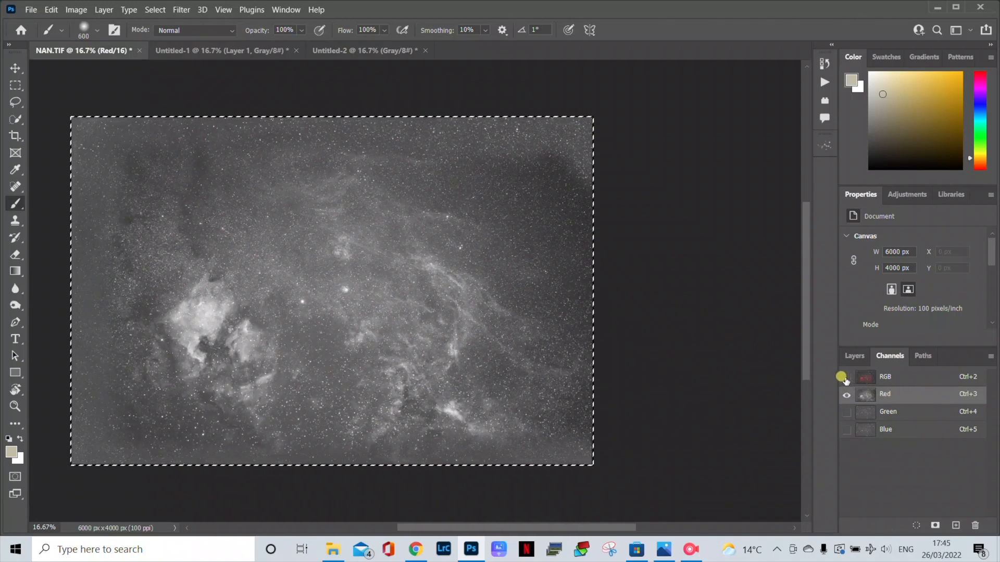
click(847, 377)
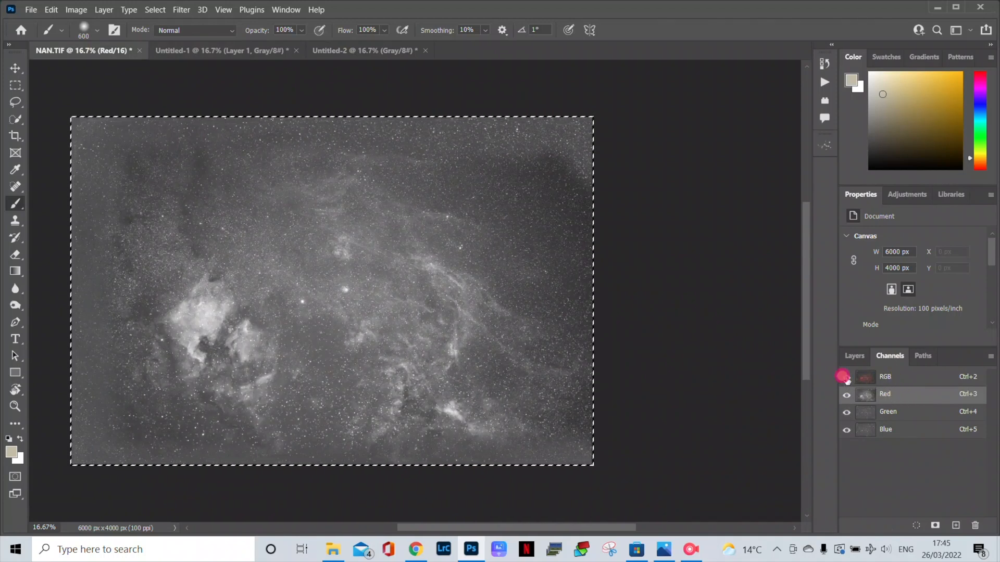
click(847, 377)
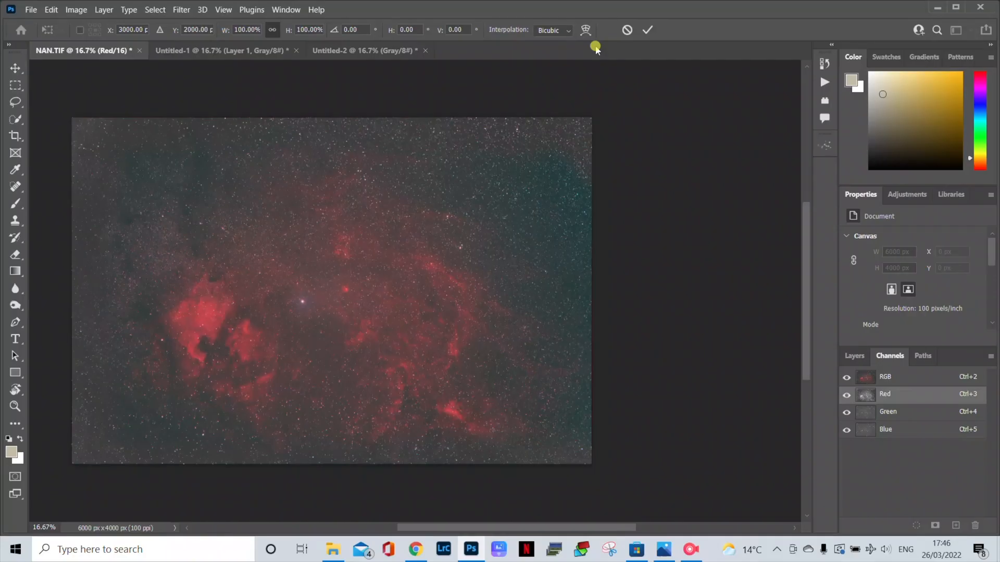
mouse_move(904, 341)
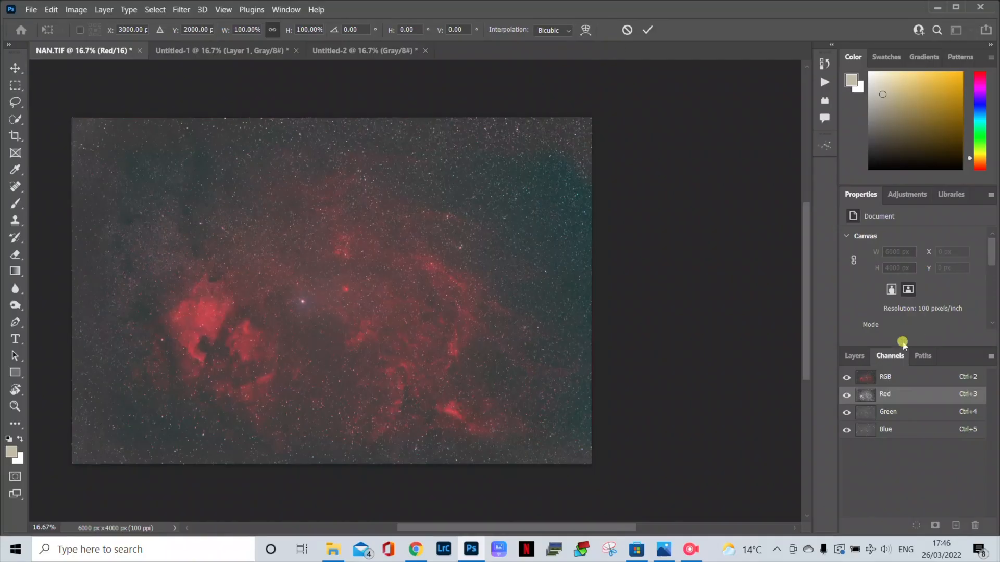
click(854, 356)
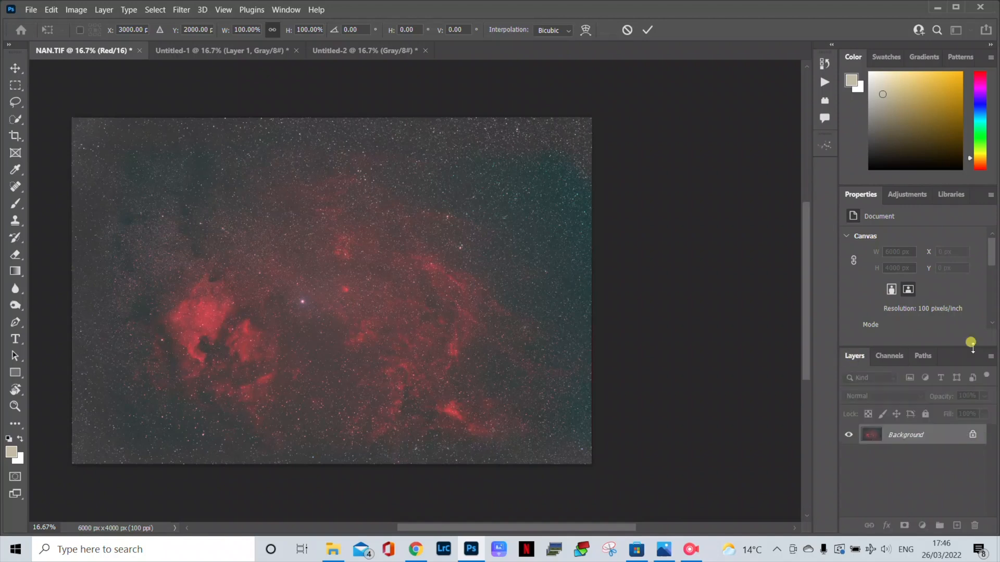
click(16, 203)
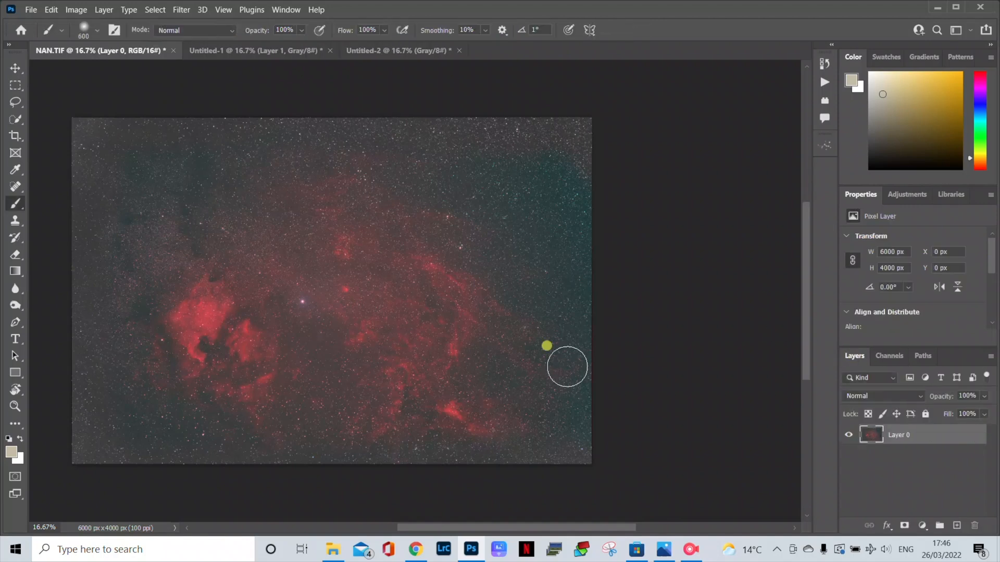
mouse_move(336, 335)
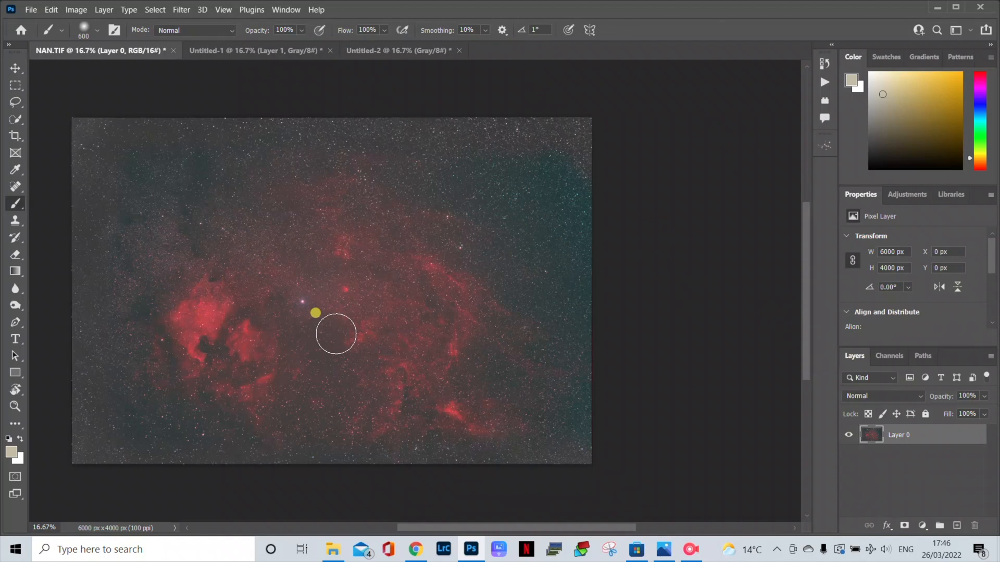
mouse_move(499, 330)
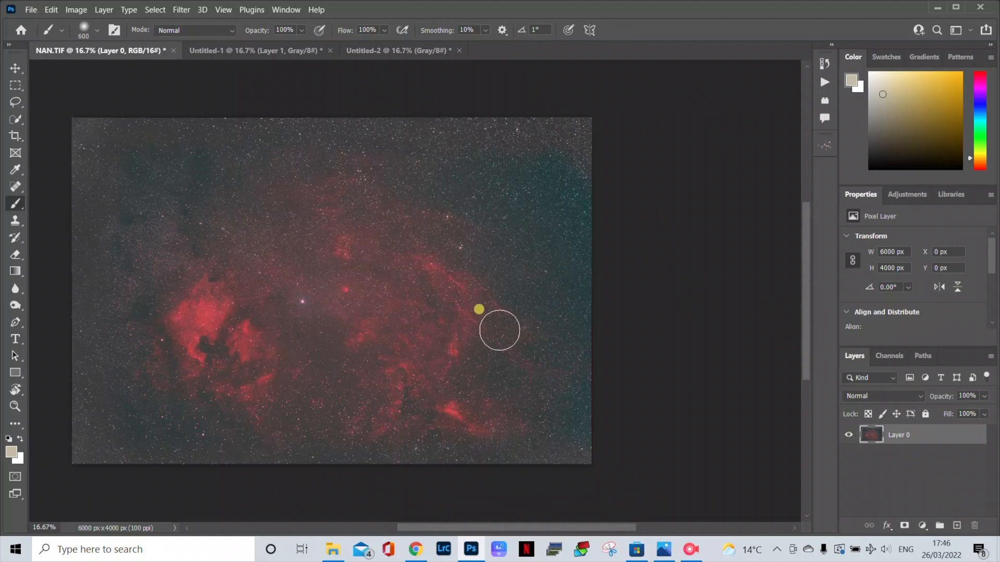
mouse_move(425, 321)
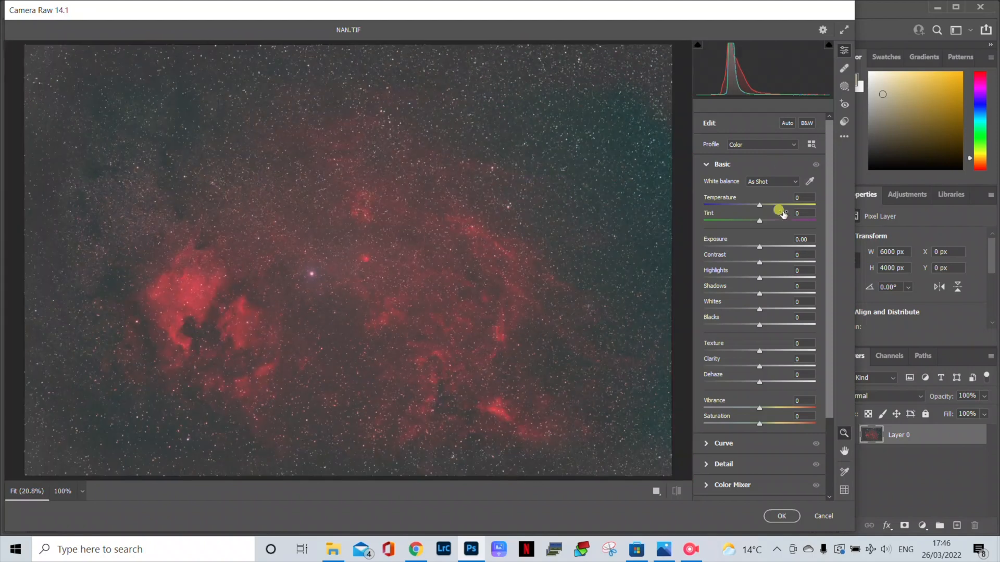
mouse_move(810, 182)
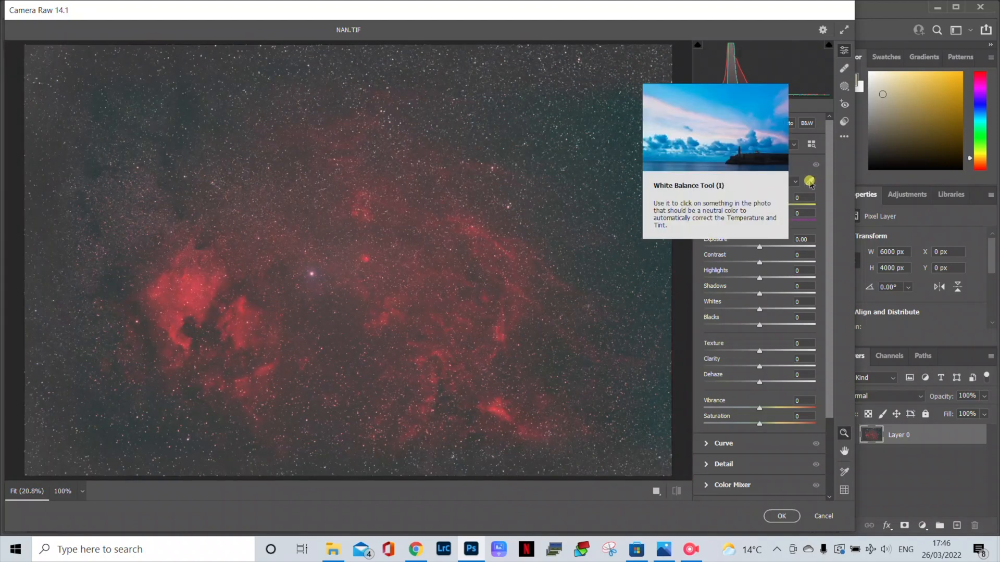
Step: Sample a neutral area with the White Balance Tool (Temp +16, Tint +42) and apply
click(611, 154)
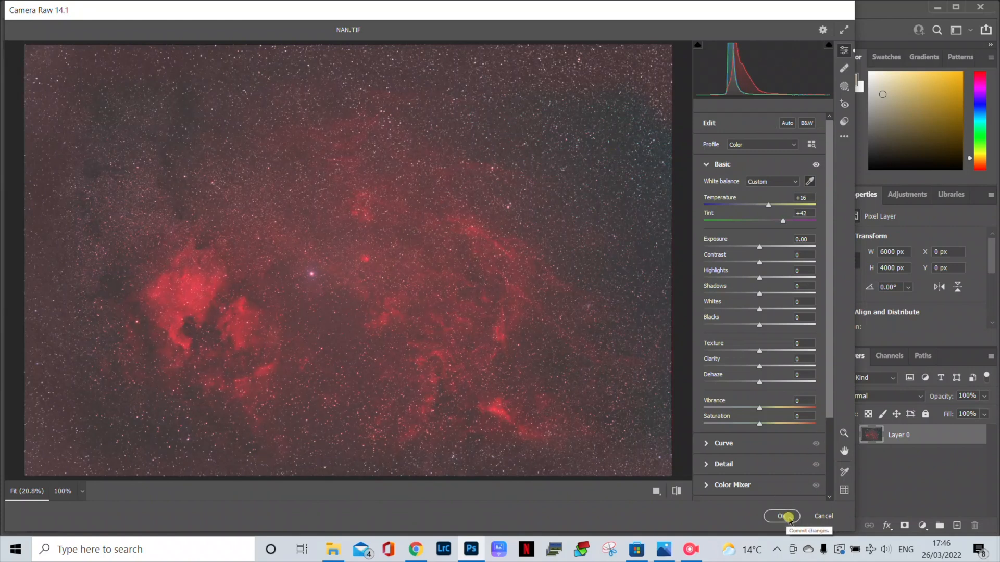
click(780, 516)
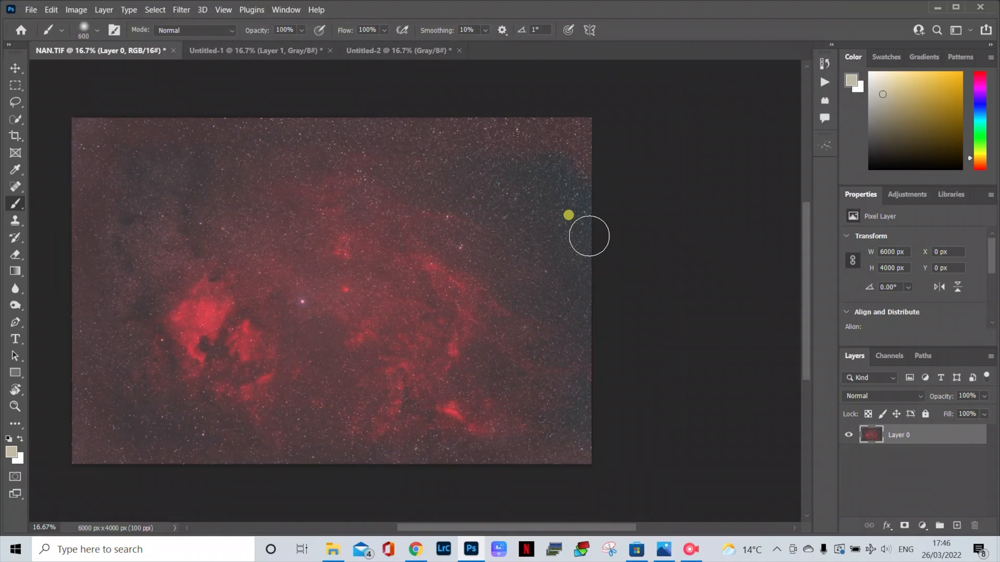
Step: Set Layer 1's blend mode to Luminosity at 20% opacity over the colour image
click(398, 51)
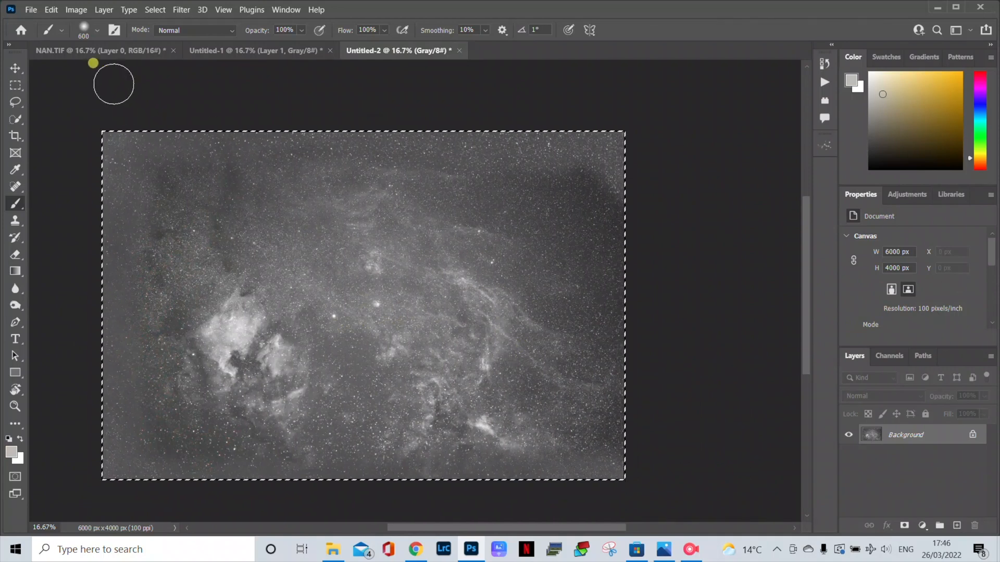
click(96, 50)
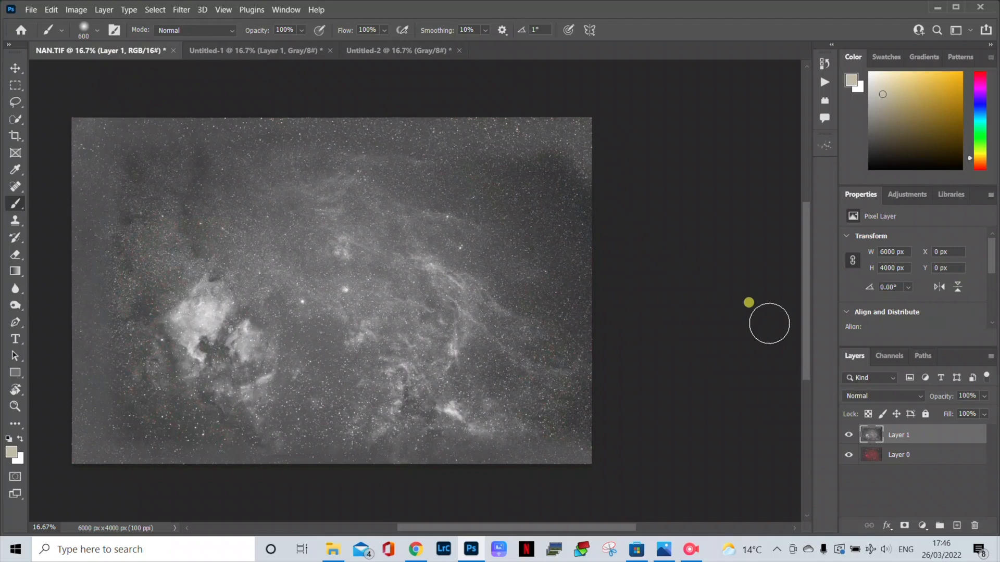
click(899, 455)
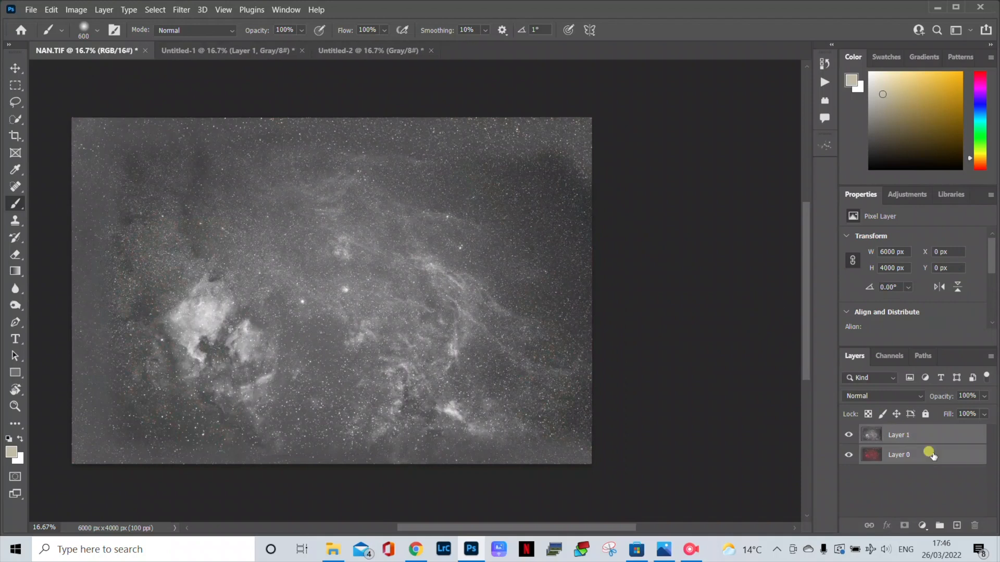
click(883, 395)
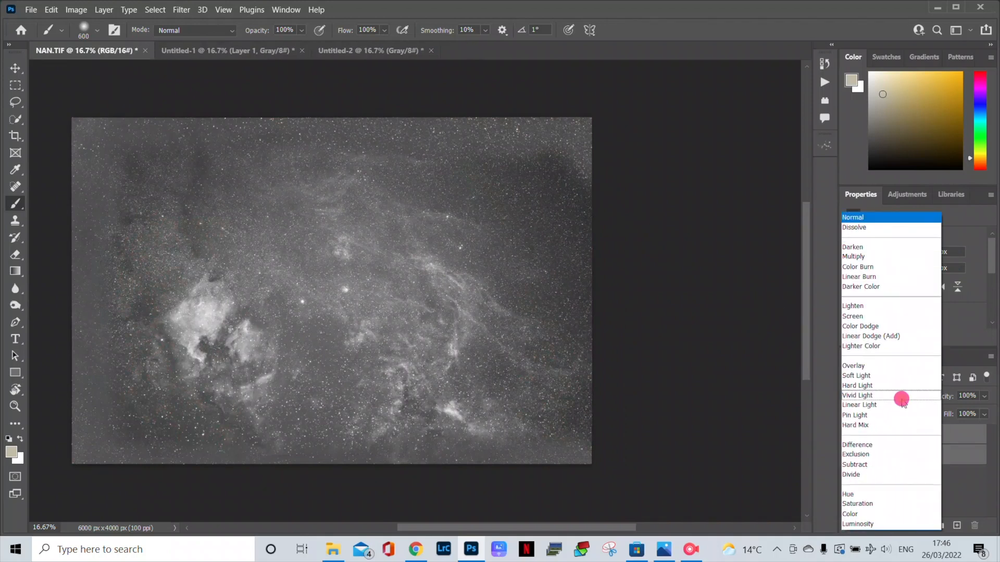
click(858, 524)
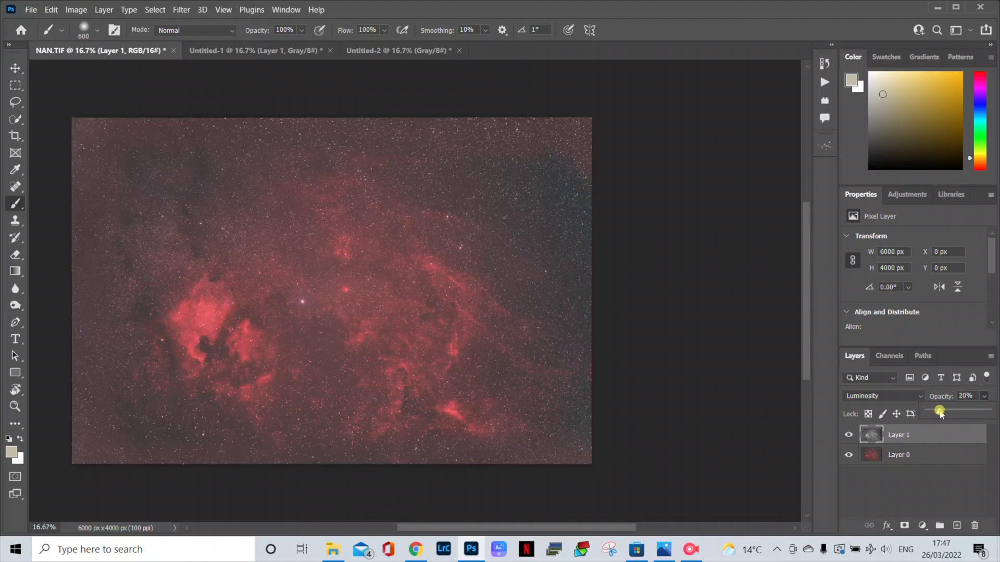
Step: Flatten NAN.TIF into a single Background layer and bring it into Camera Raw
right_click(898, 455)
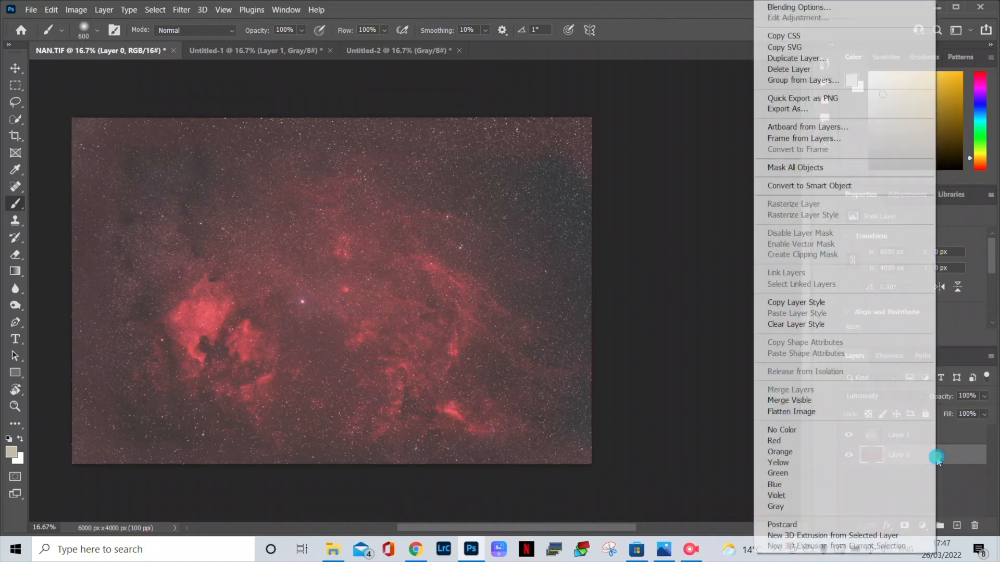
mouse_move(866, 411)
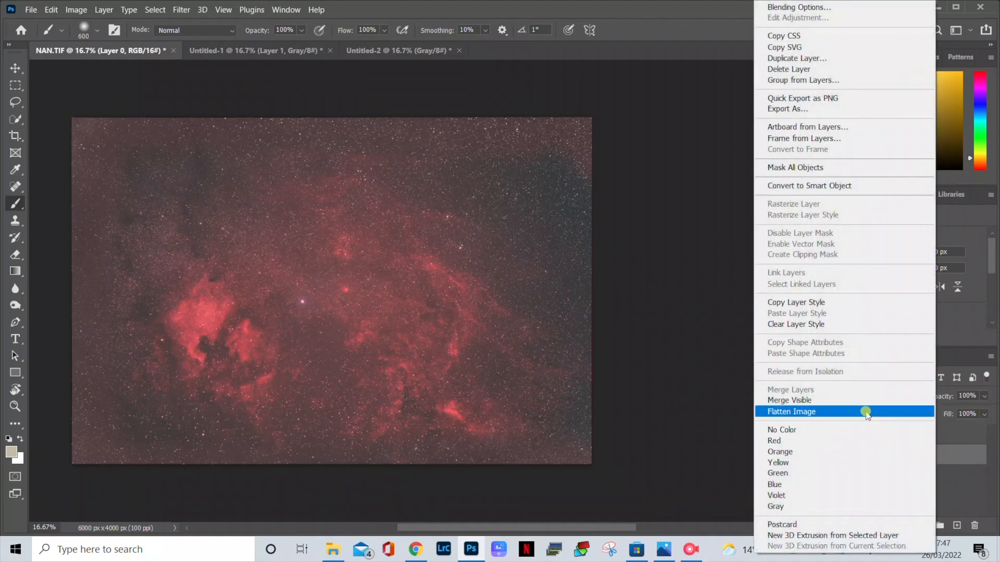
click(792, 411)
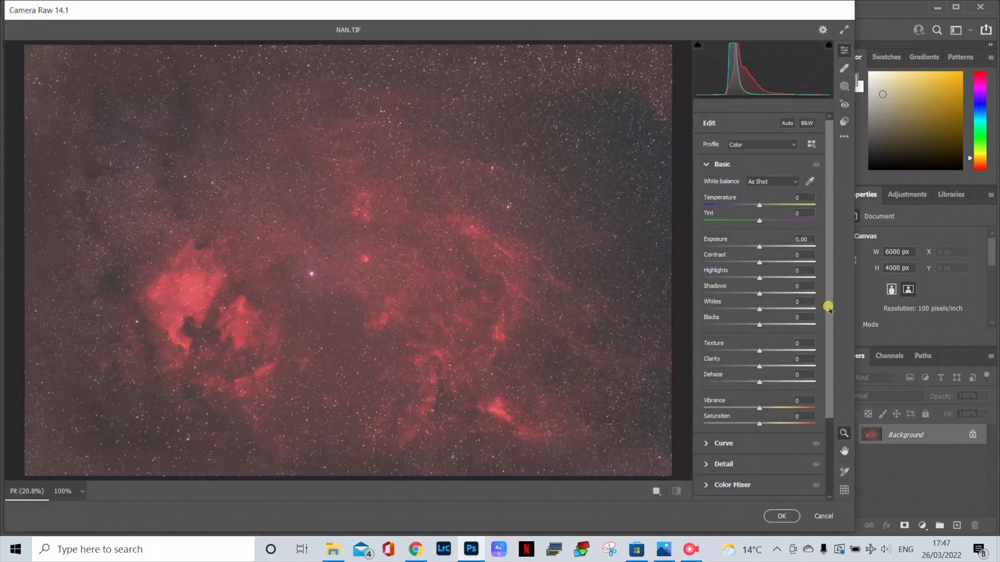
Step: Shift the red hue to −33 in Camera Raw's Color Mixer
scroll(down, 3)
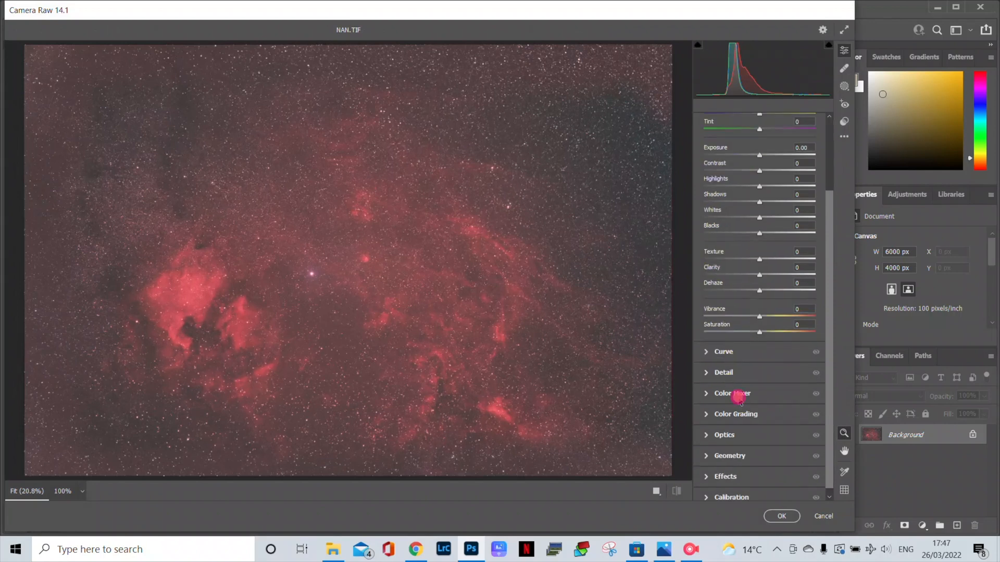
click(731, 394)
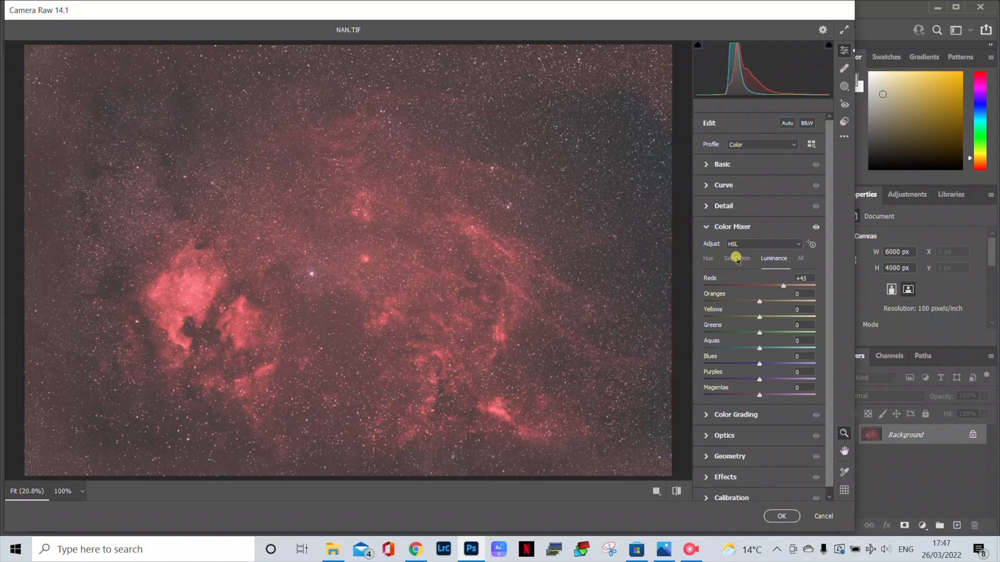
click(736, 259)
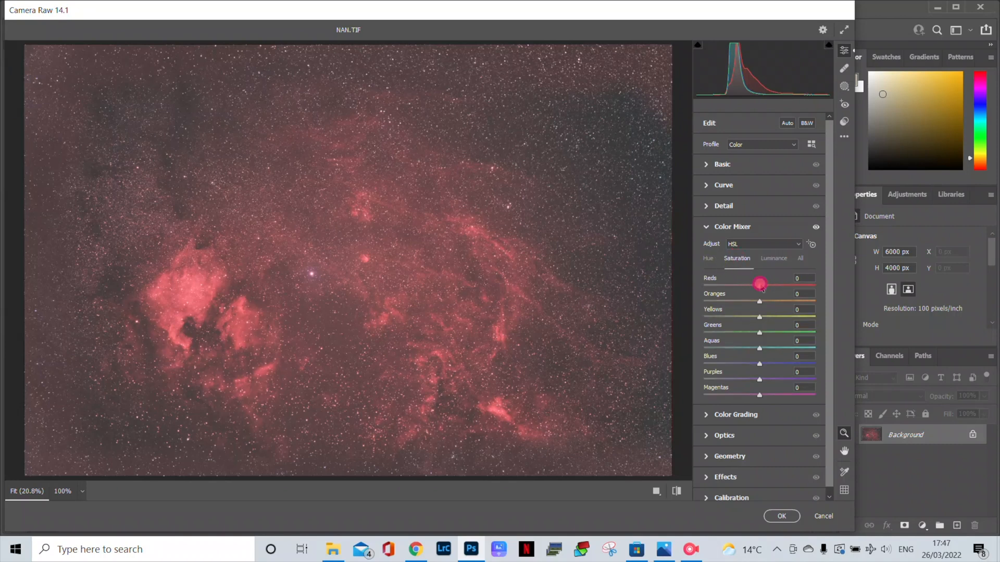
click(707, 258)
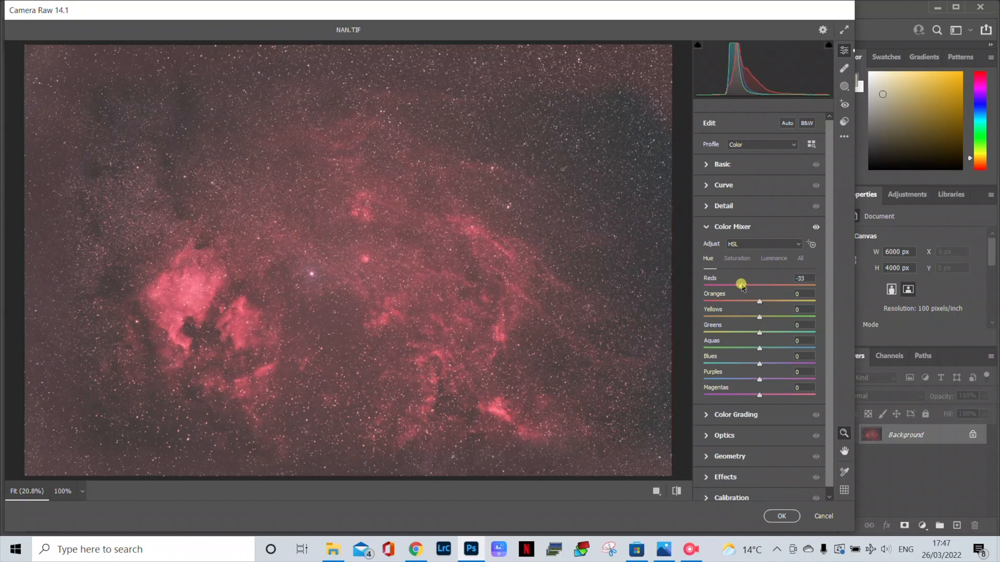
click(722, 164)
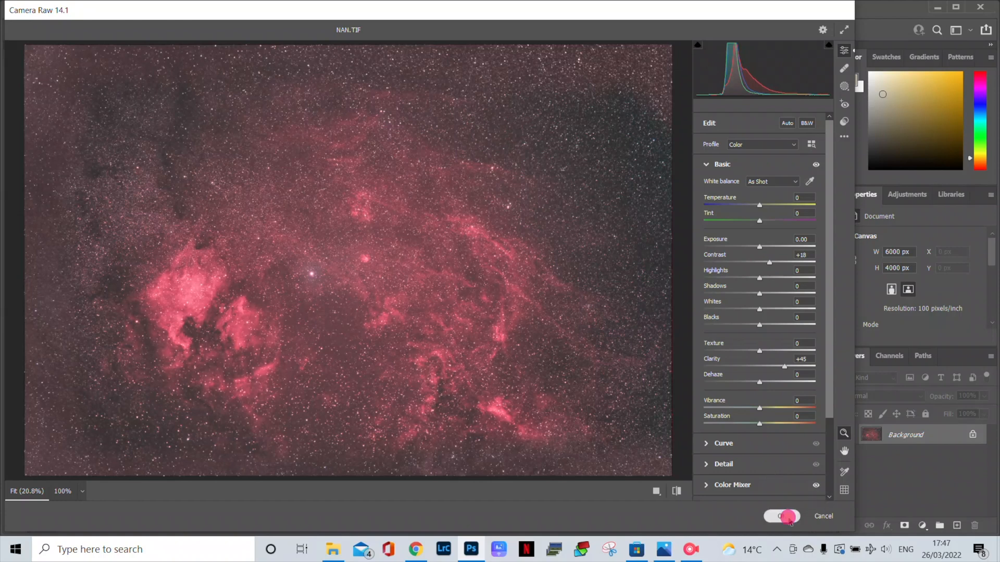
Step: Commit the edits with contrast +18 and clarity +45, then apply vignetting −13
click(781, 516)
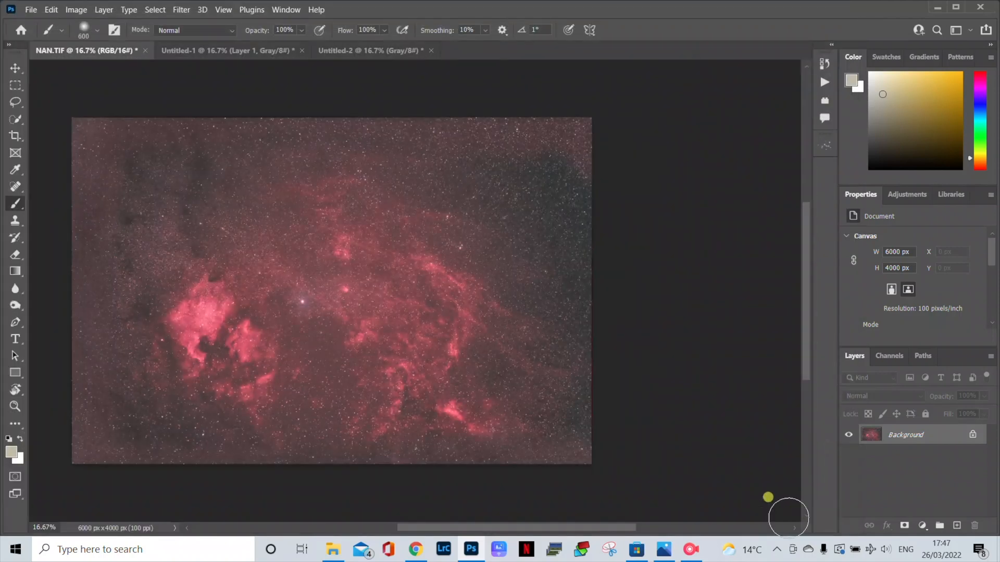
mouse_move(97, 415)
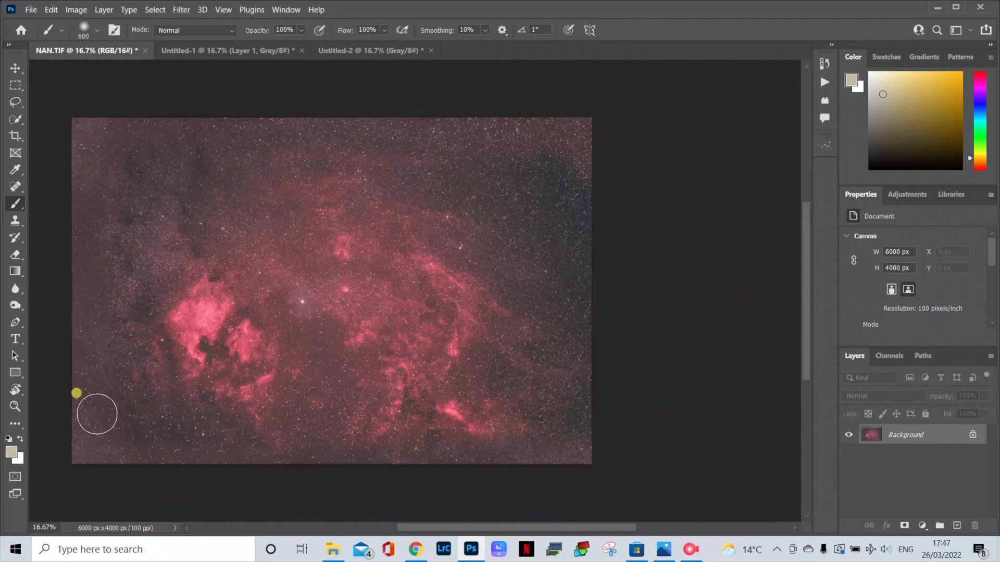
mouse_move(342, 479)
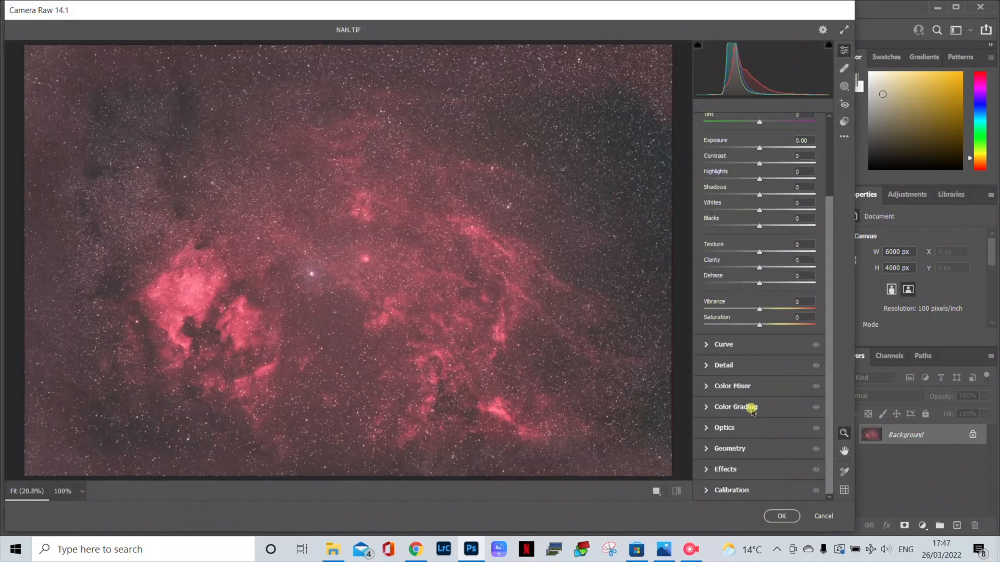
click(725, 470)
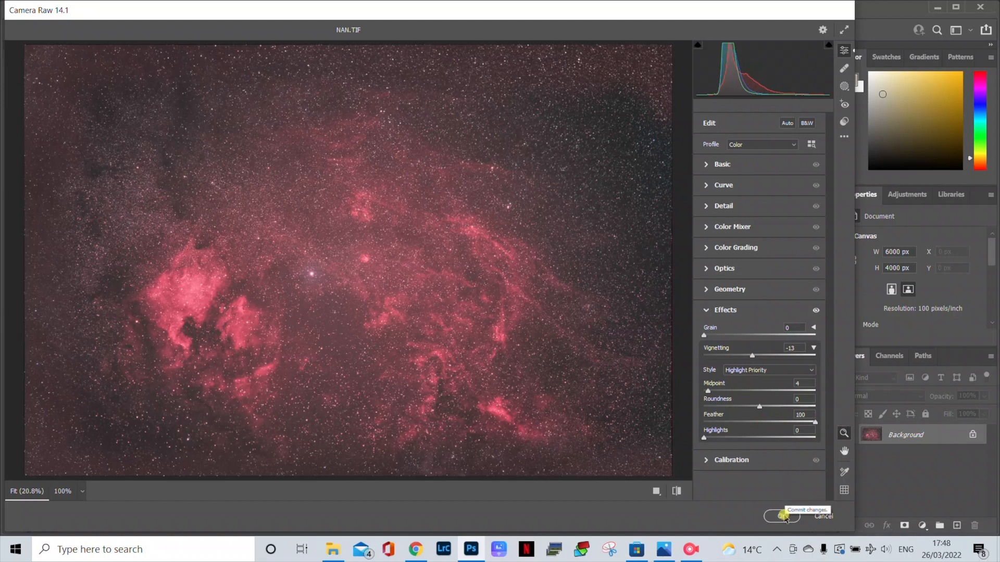
click(783, 517)
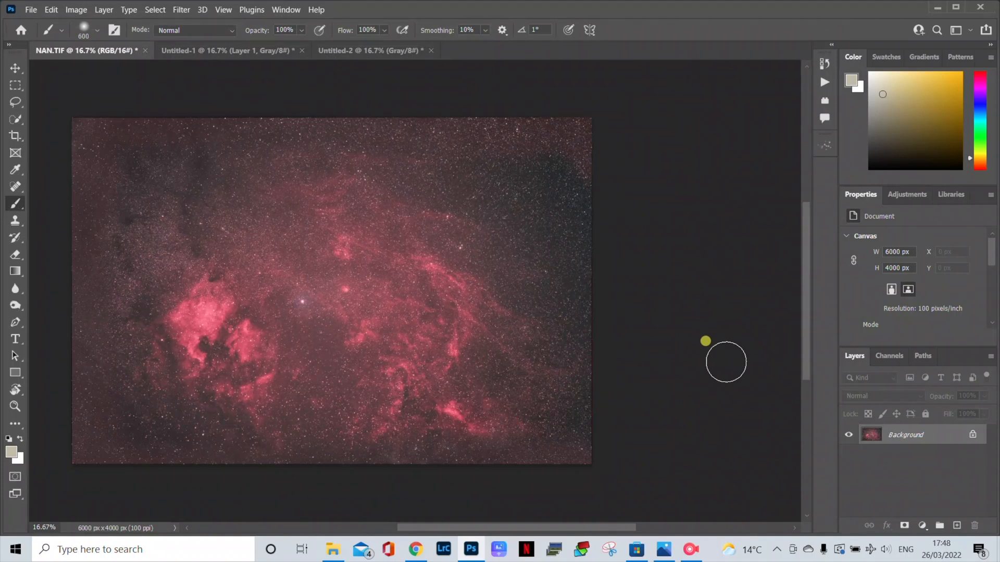
mouse_move(327, 532)
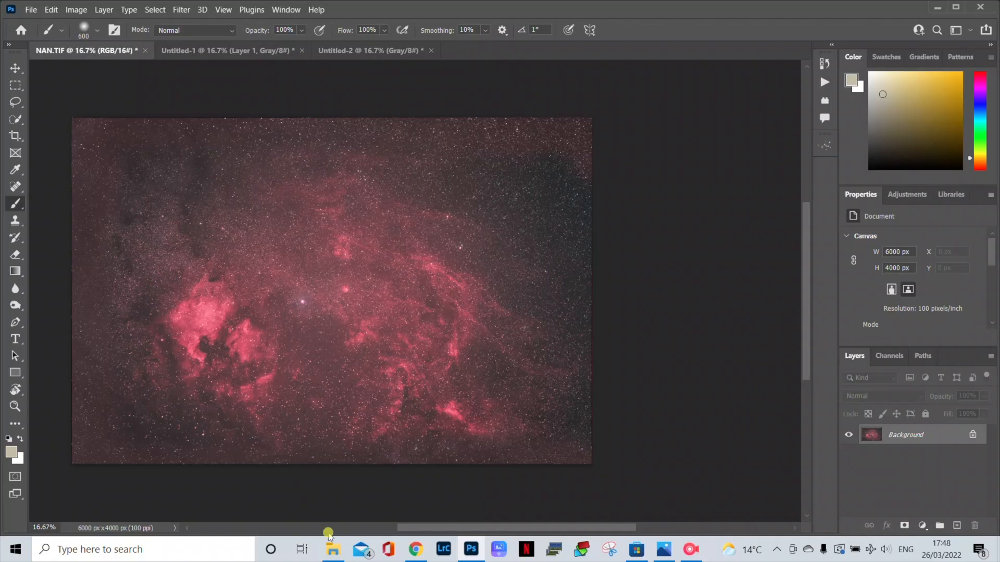
Step: Open the Orion 24 RGB copy fcpx image from Final Pics in Photos
click(332, 549)
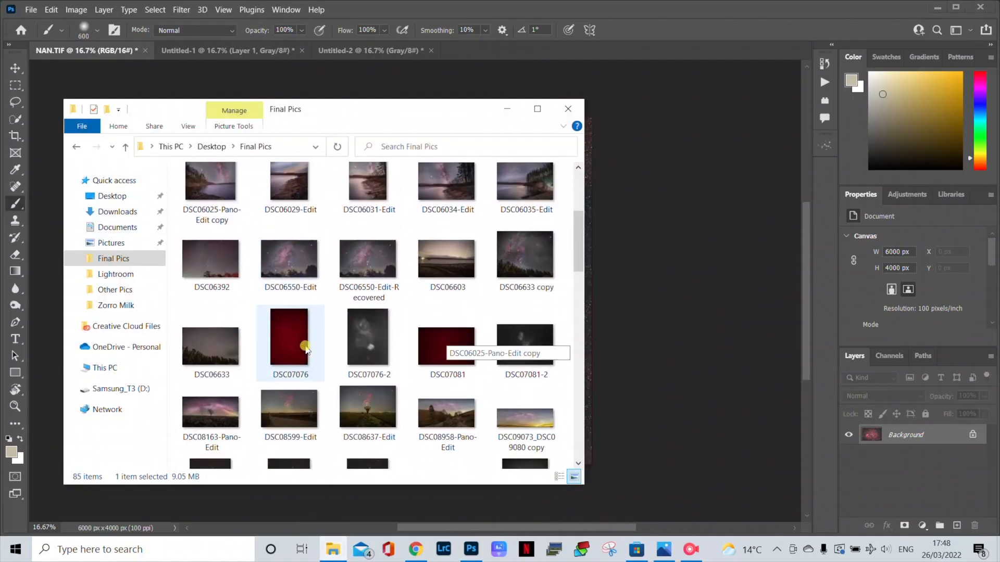
scroll(down, 3)
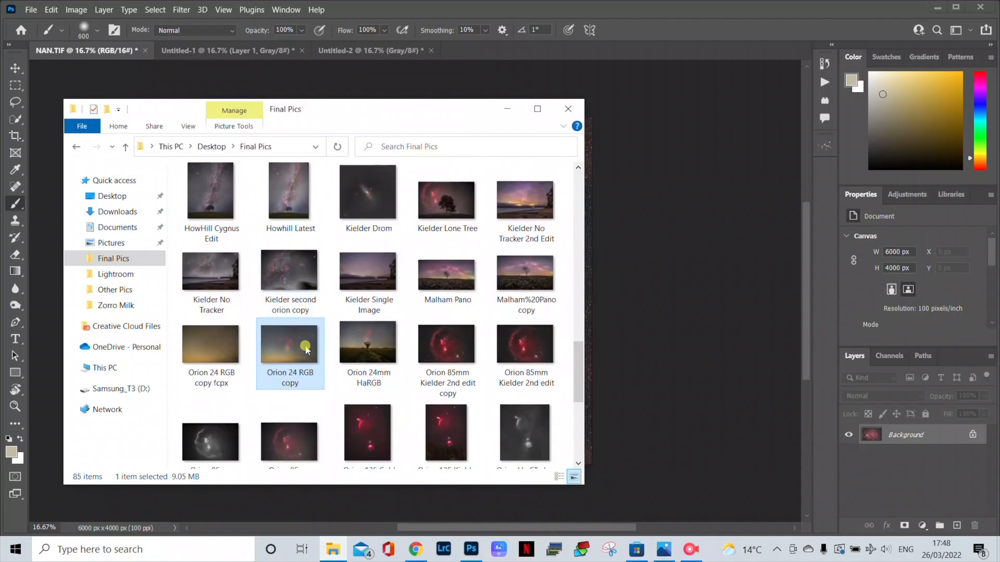
double_click(289, 342)
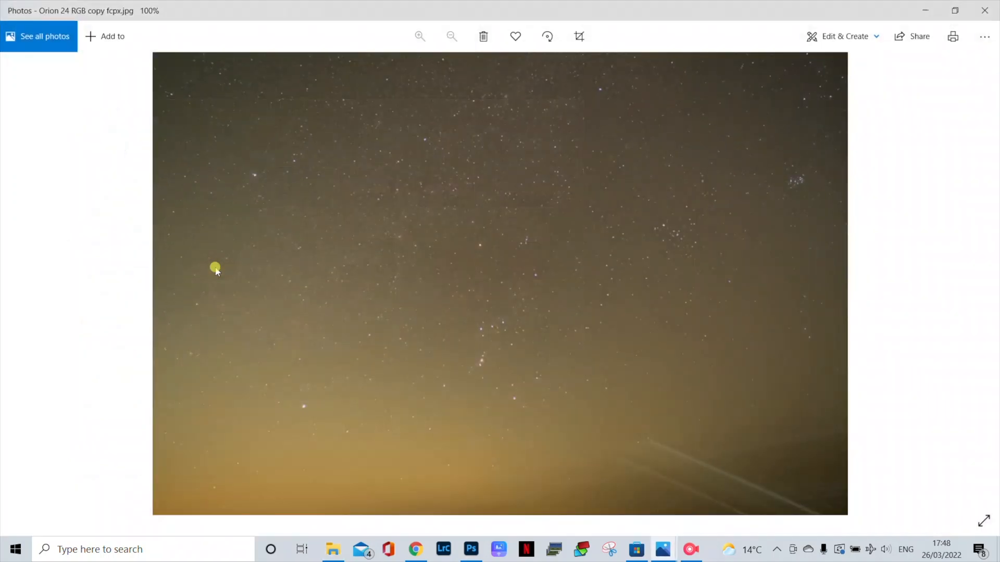
click(451, 36)
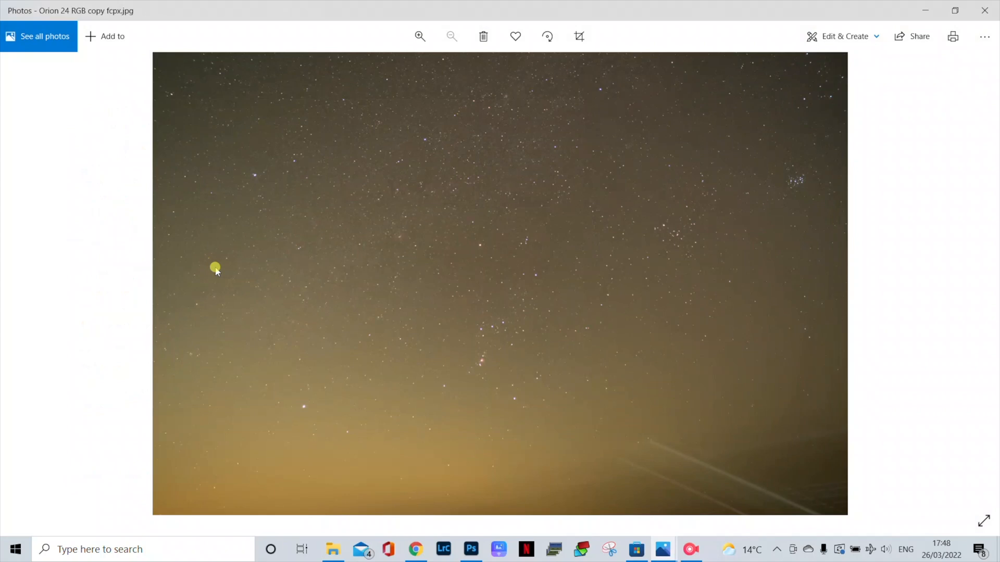
mouse_move(332, 536)
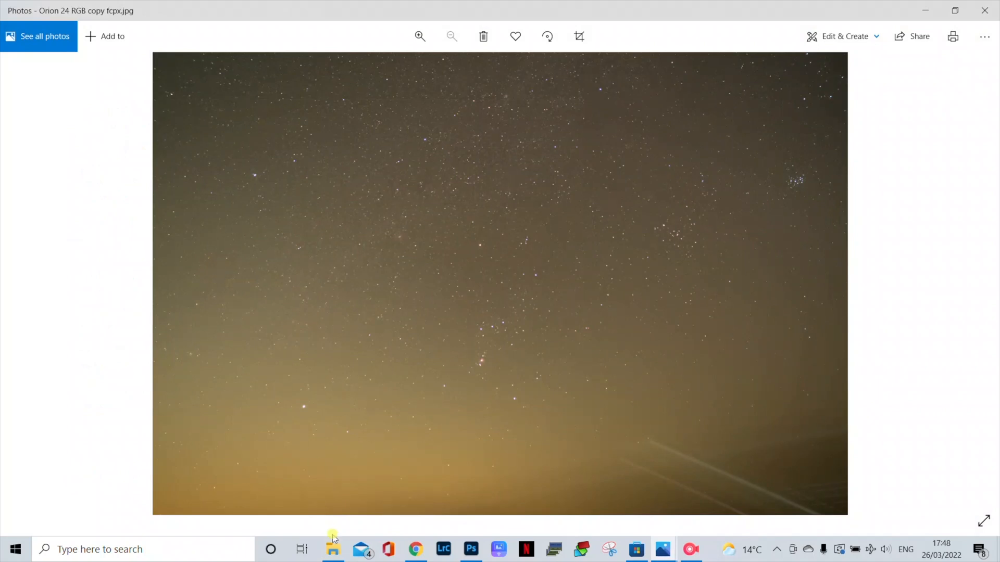
Step: Open a second Final Pics image in Photos, then return to the folder
click(333, 549)
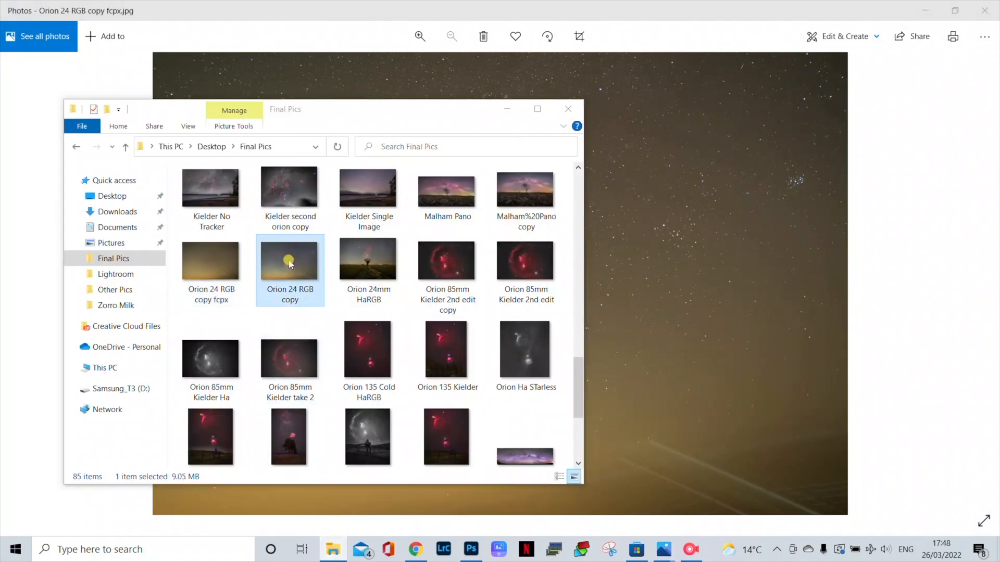
double_click(290, 260)
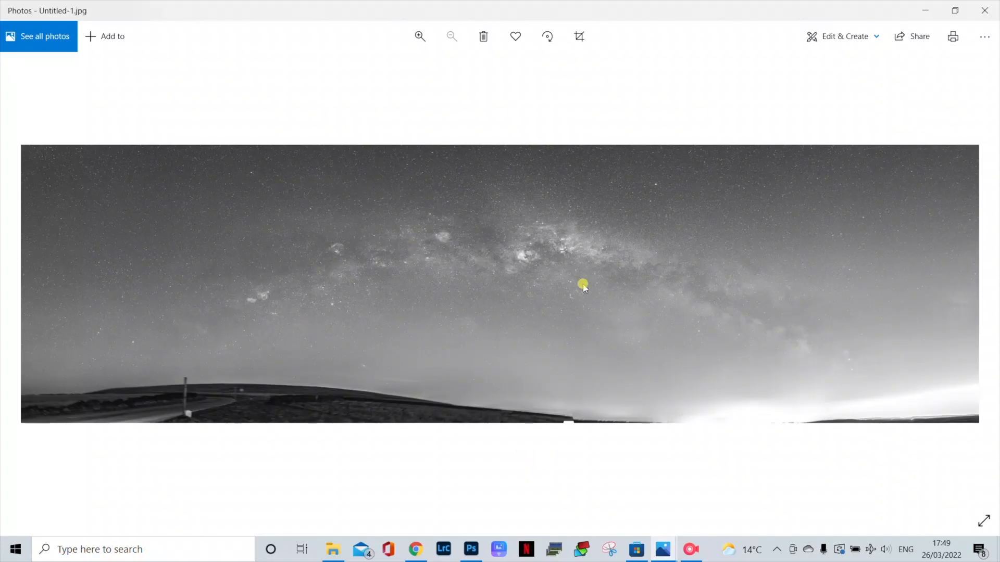
click(332, 549)
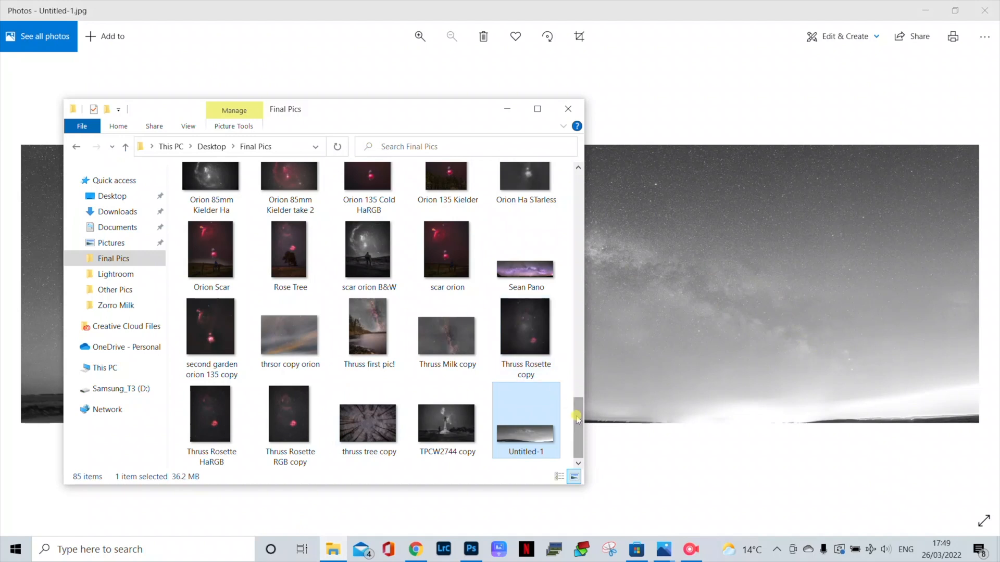
scroll(up, 3)
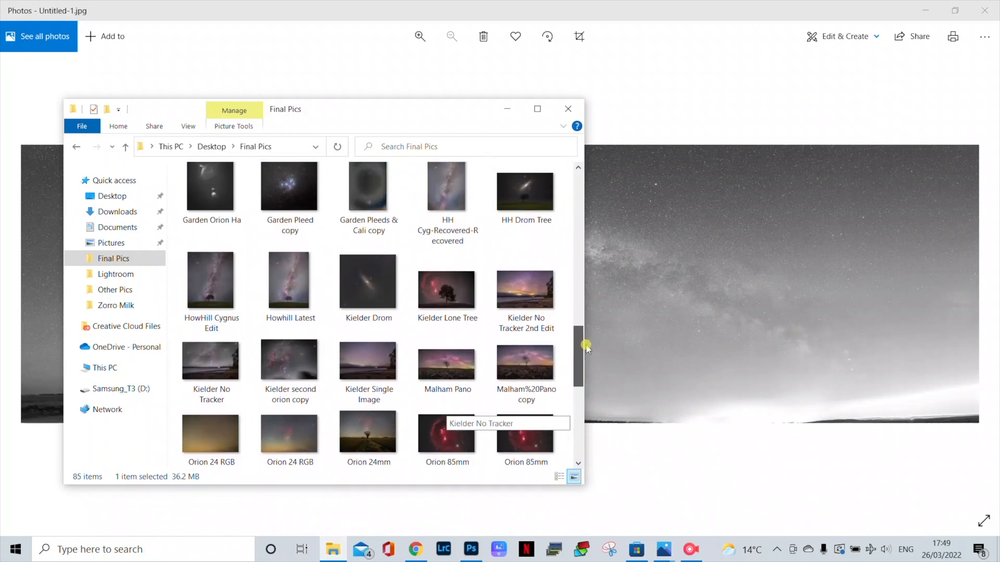